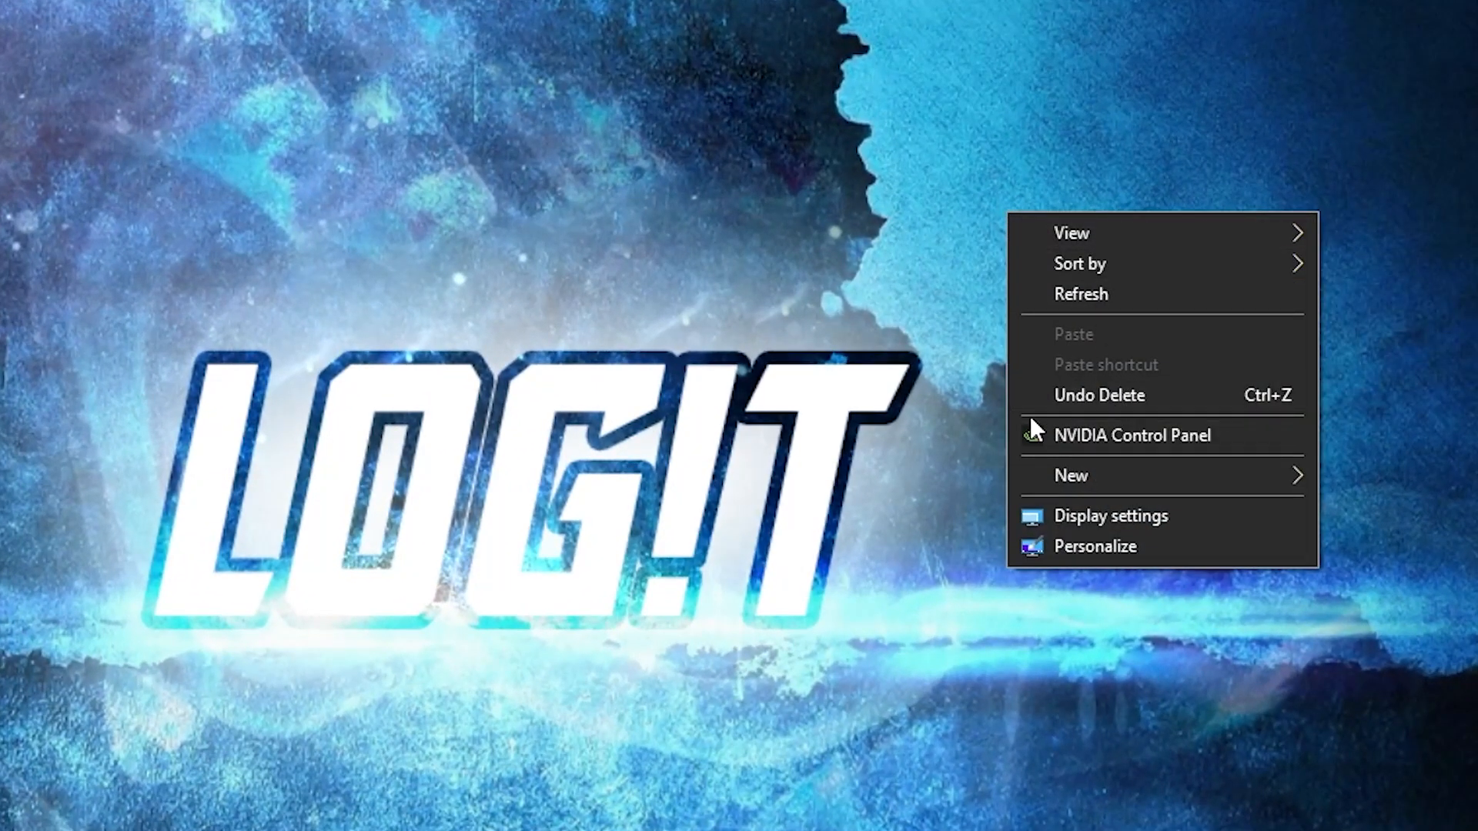
pyautogui.moveTo(1107, 453)
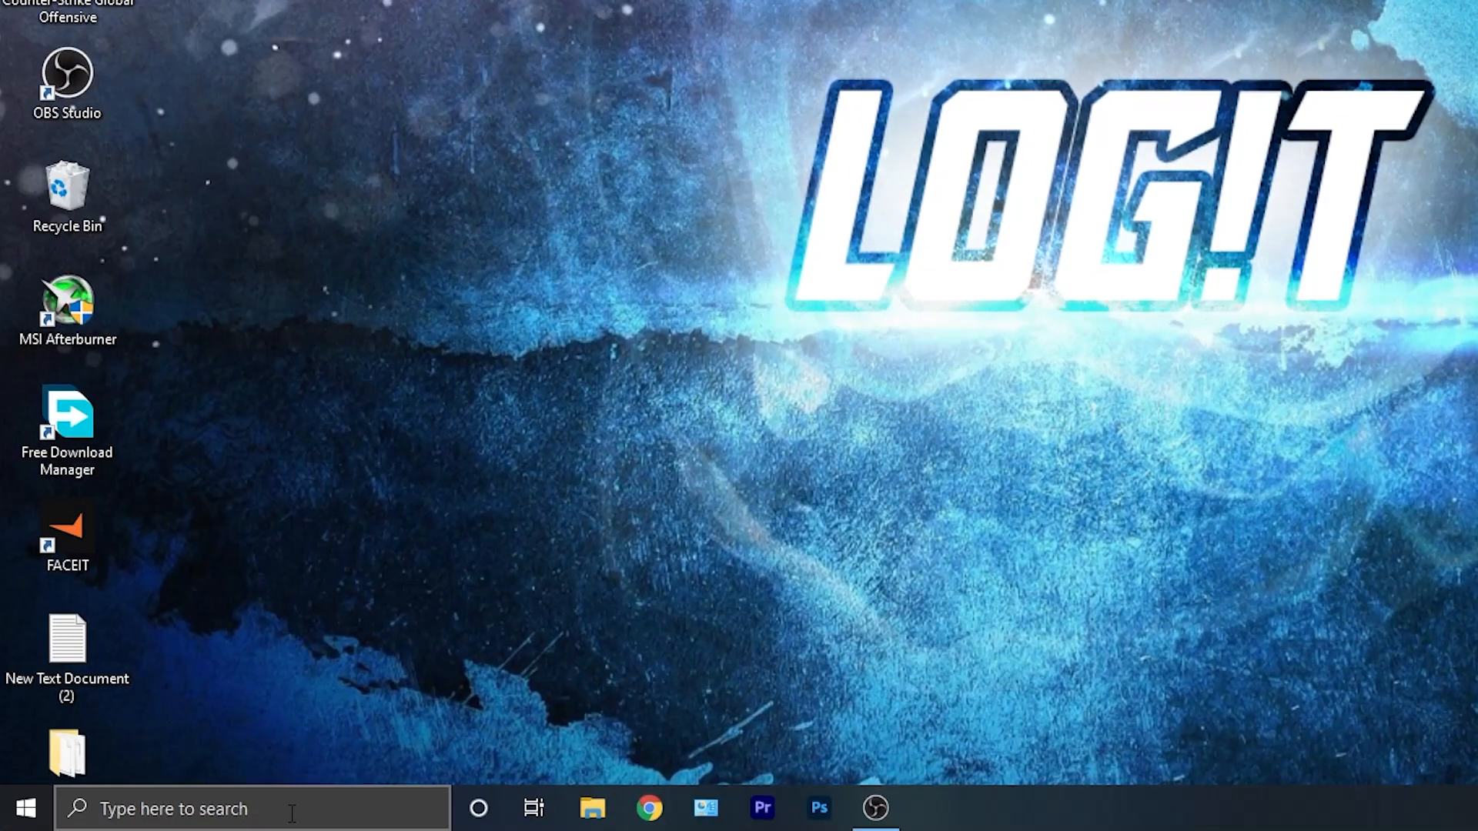
# Launch NVIDIA Control Panel from a search for 'nvidia'
pyautogui.write('microsoft')
pyautogui.write('n')
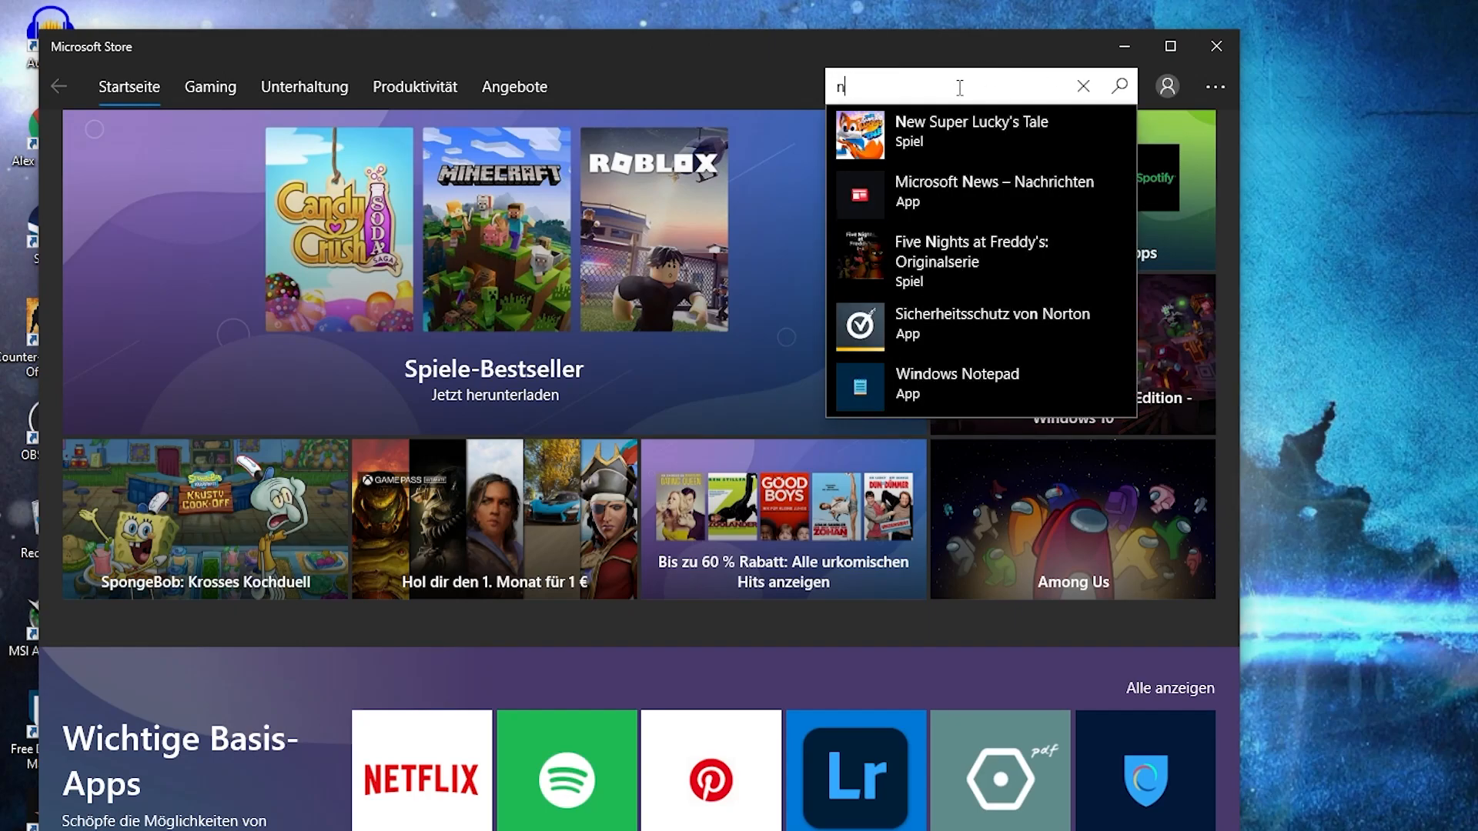
pyautogui.write('vidia')
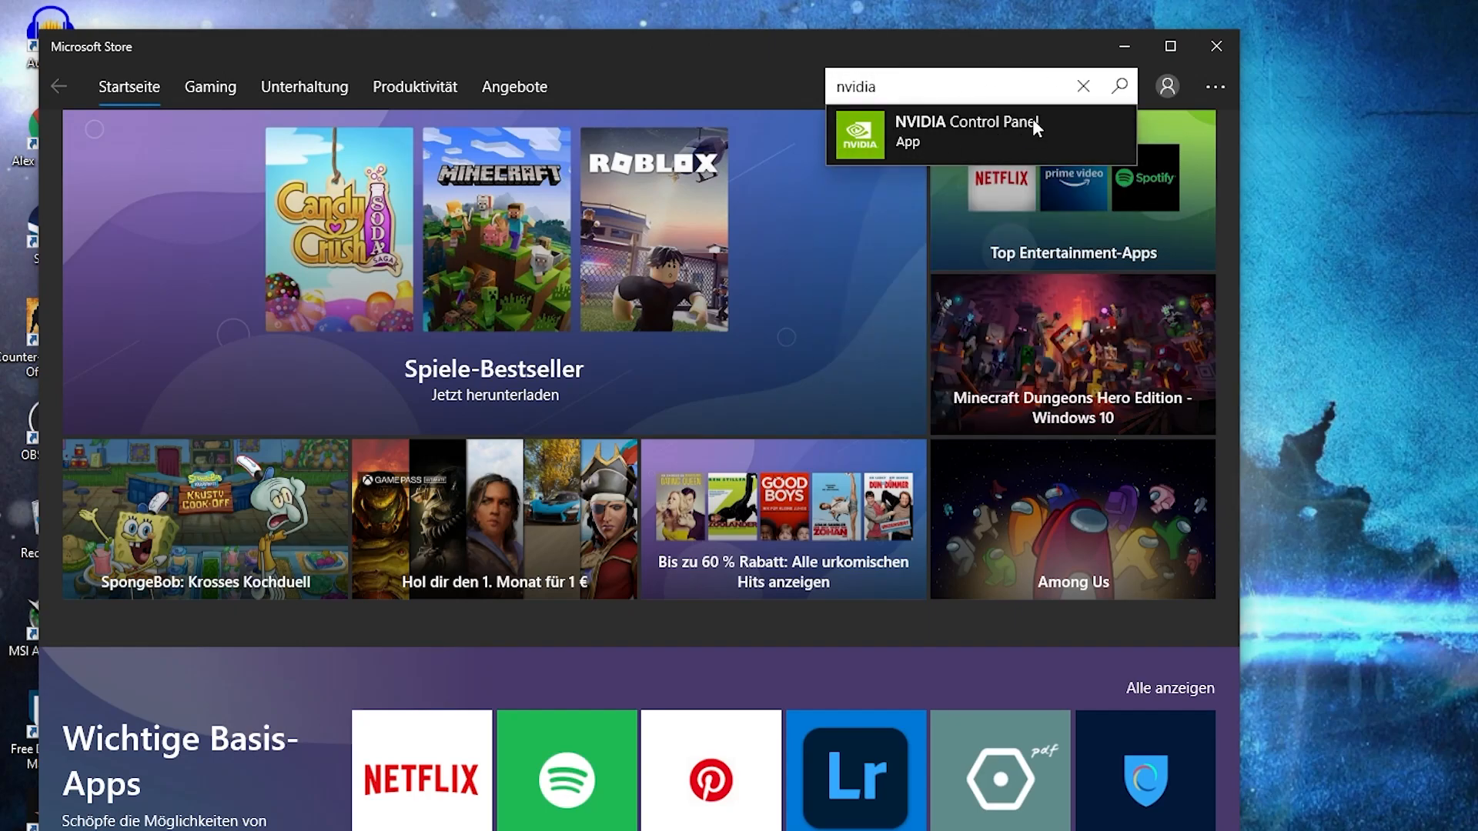
pyautogui.click(951, 136)
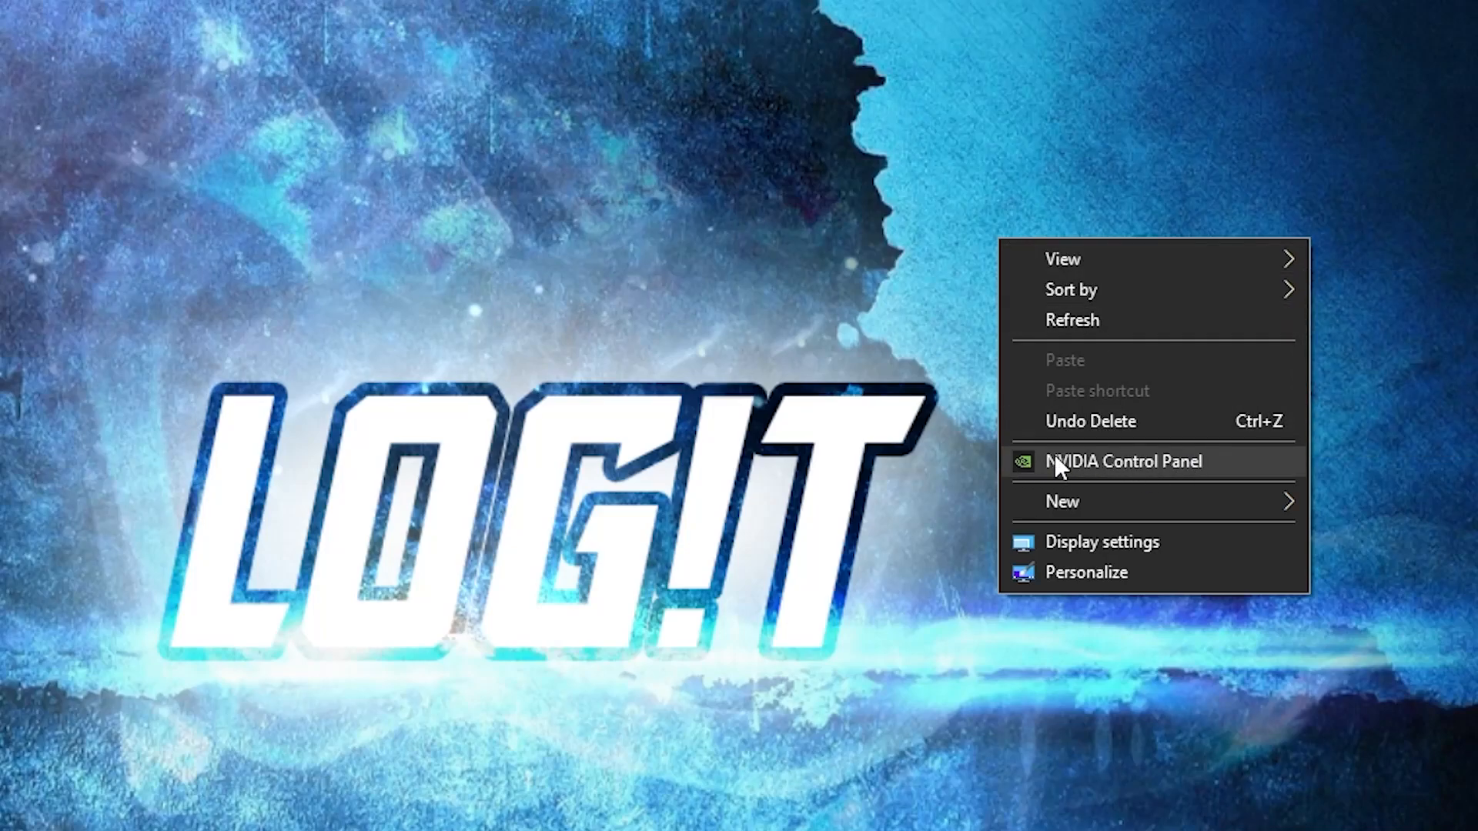
pyautogui.click(1122, 461)
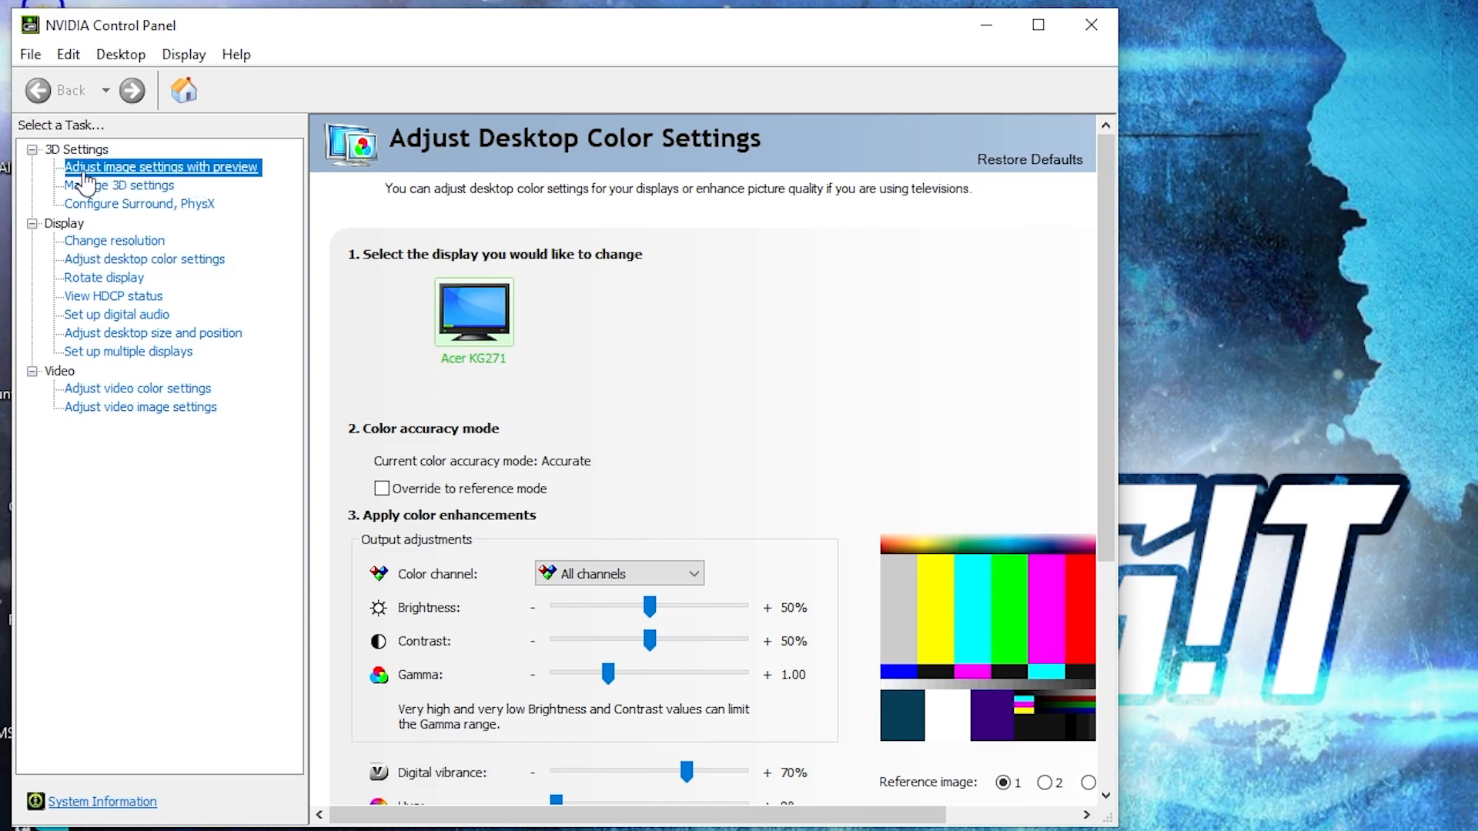
# Set image settings to 'Use my preference' with the slider fully at Performance
pyautogui.click(161, 166)
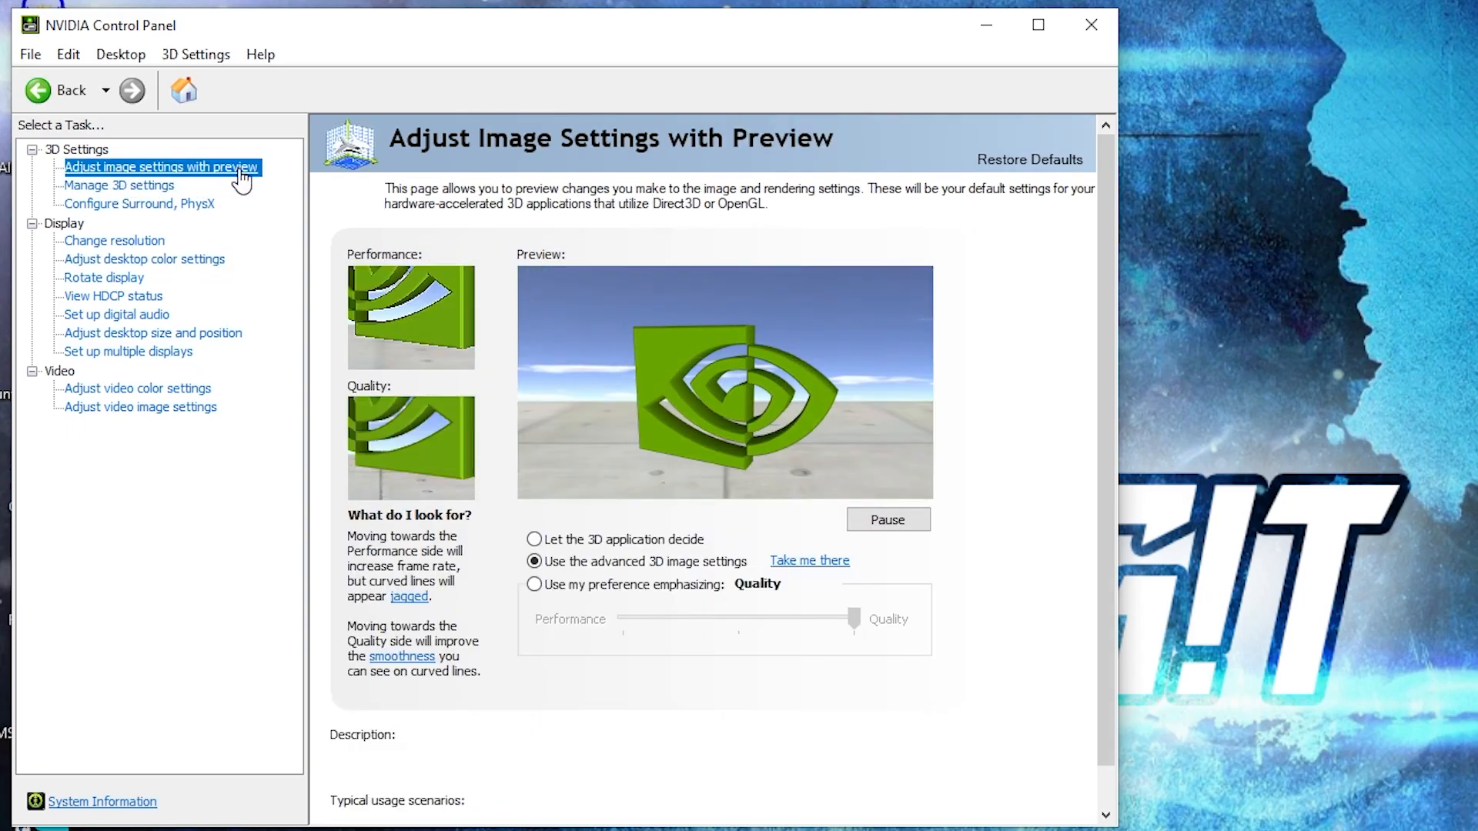
pyautogui.click(534, 585)
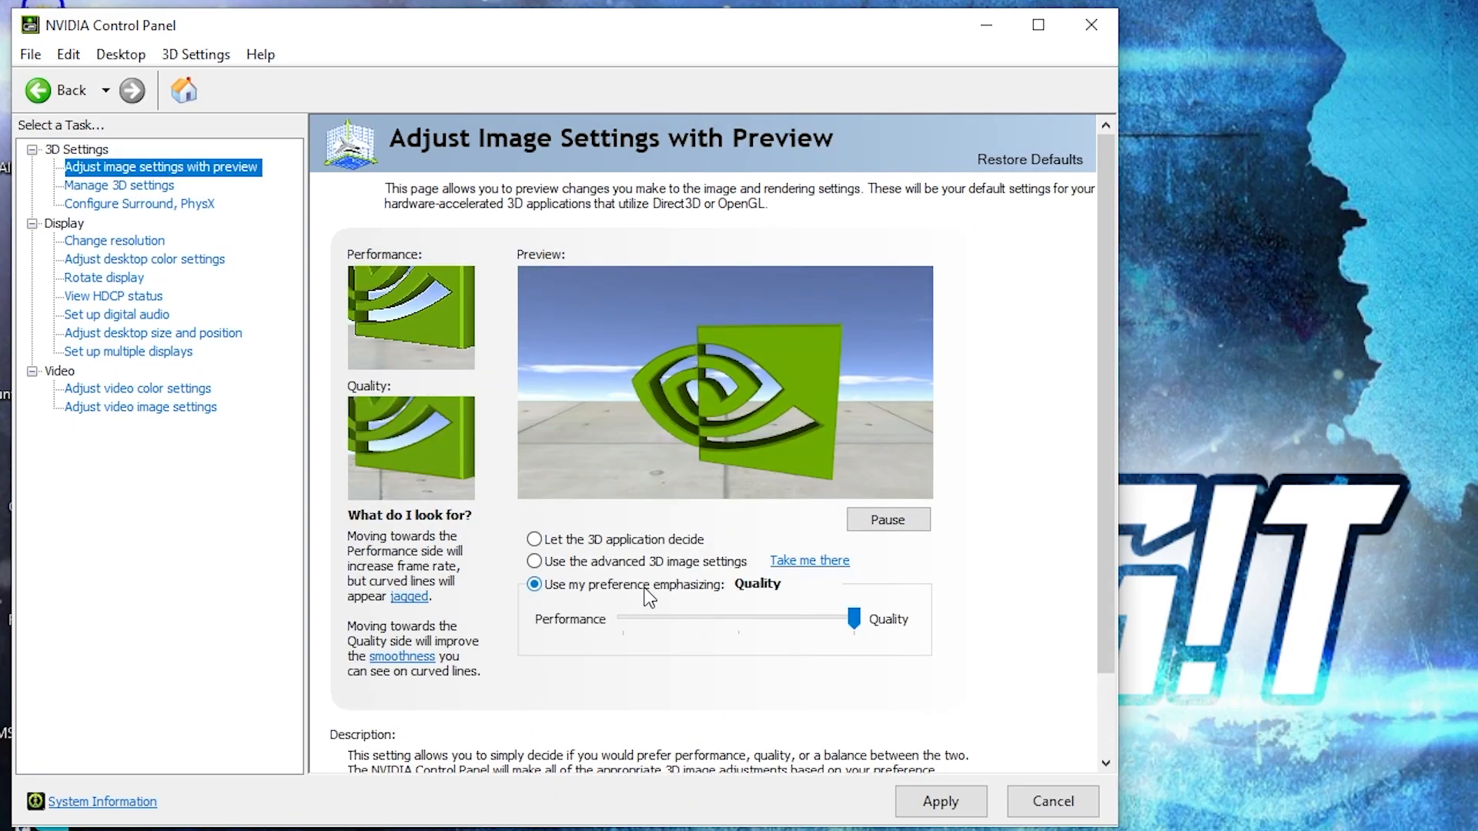
pyautogui.moveTo(853, 619); pyautogui.dragTo(622, 619)
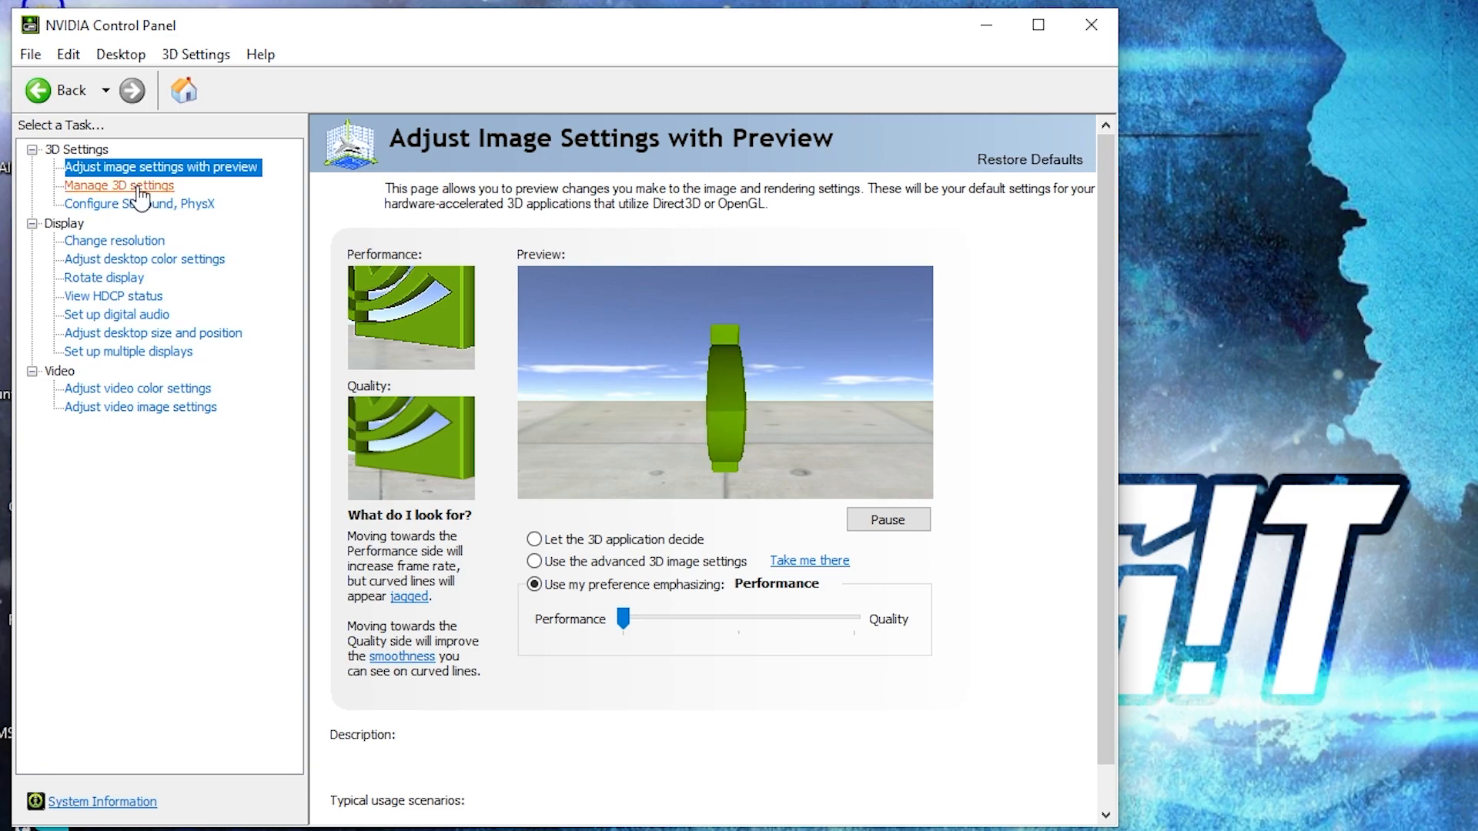
# In Manage 3D settings, set Image Sharpening off with GPU Scaling enabled
pyautogui.click(119, 184)
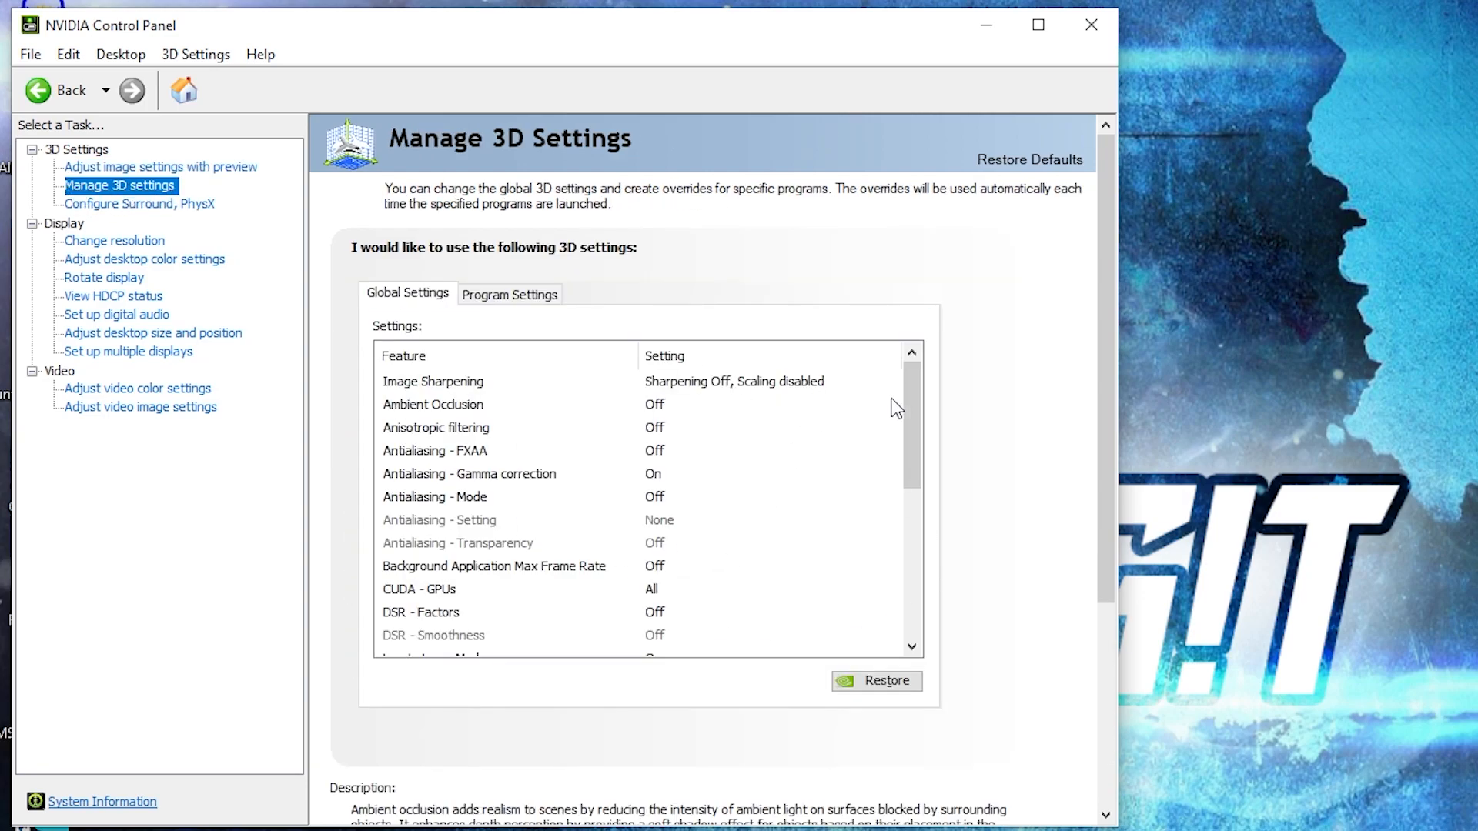
pyautogui.click(767, 382)
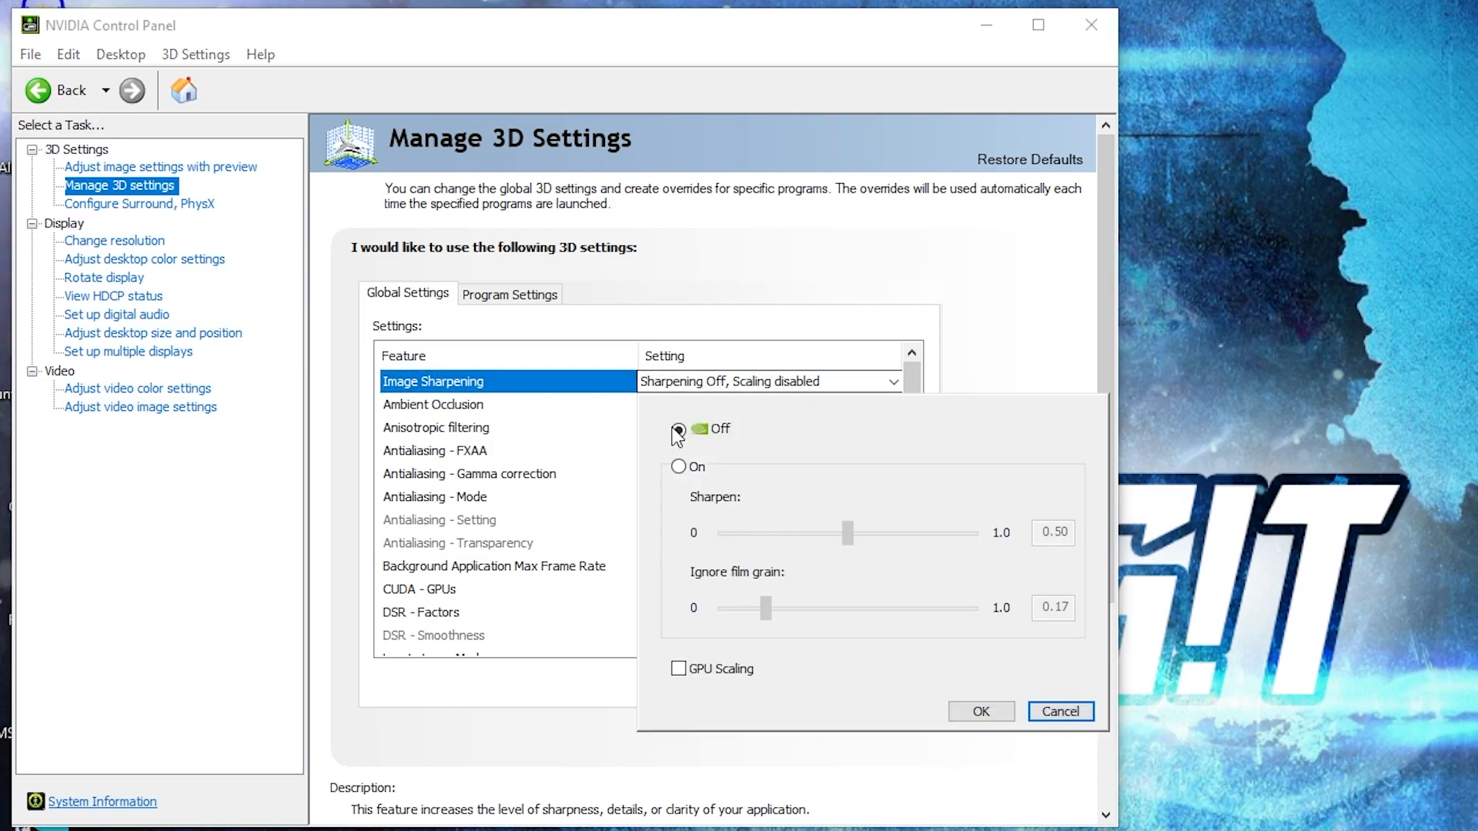
pyautogui.click(677, 668)
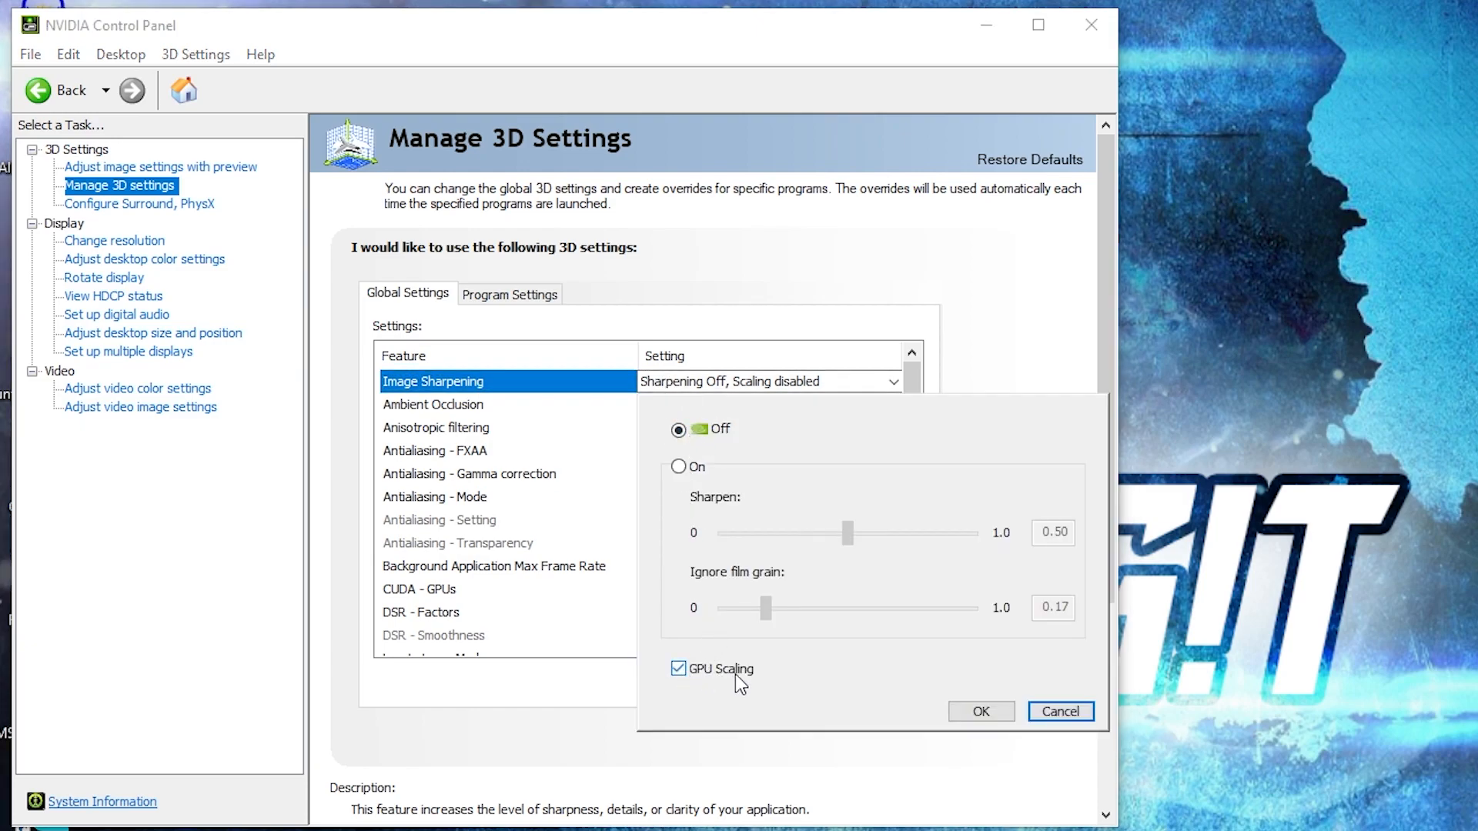
pyautogui.click(980, 711)
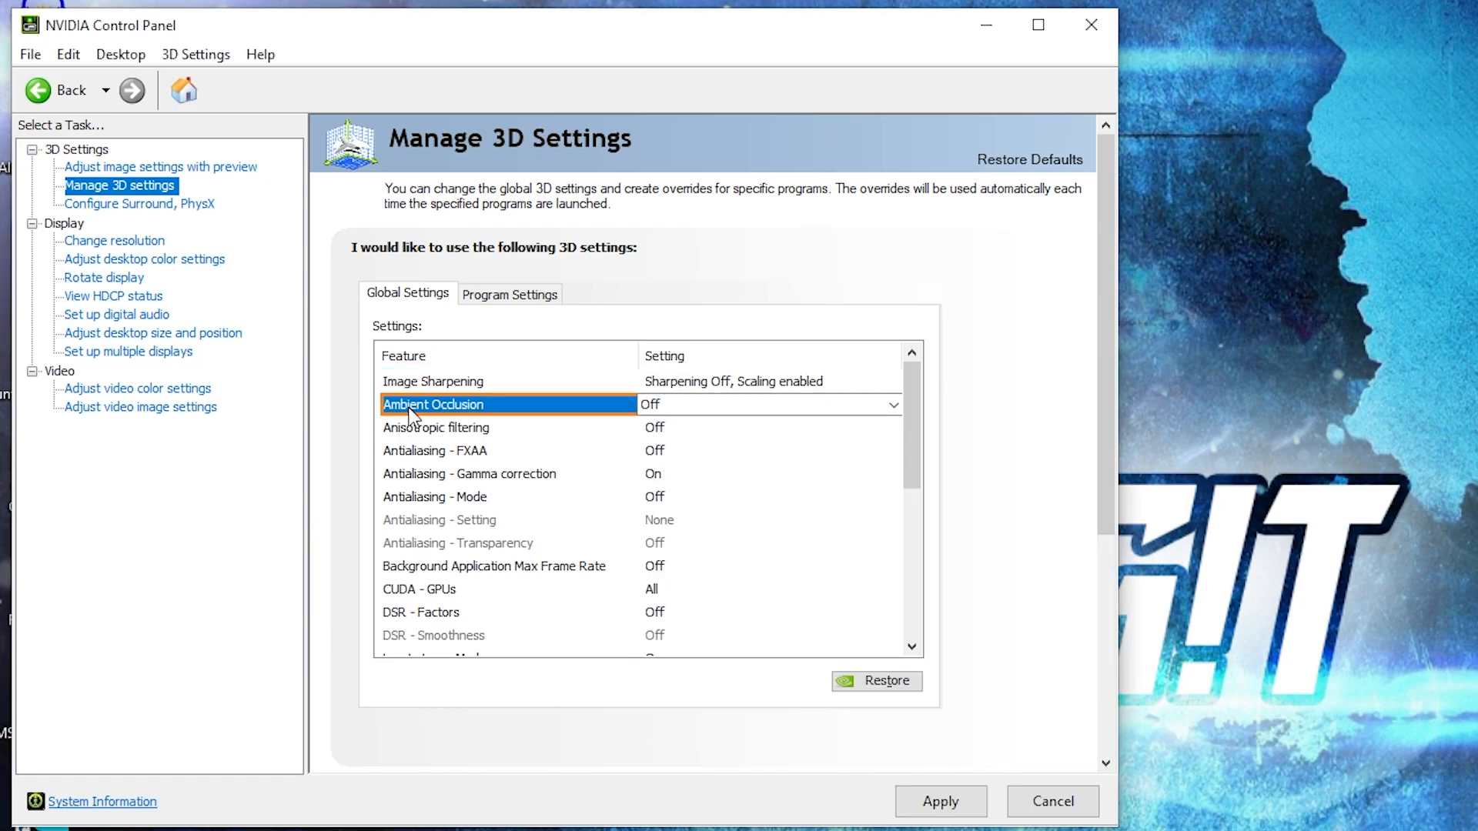
# Keep ambient occlusion, anisotropic filtering, FXAA off; set antialiasing gamma correction and mode off
pyautogui.click(889, 405)
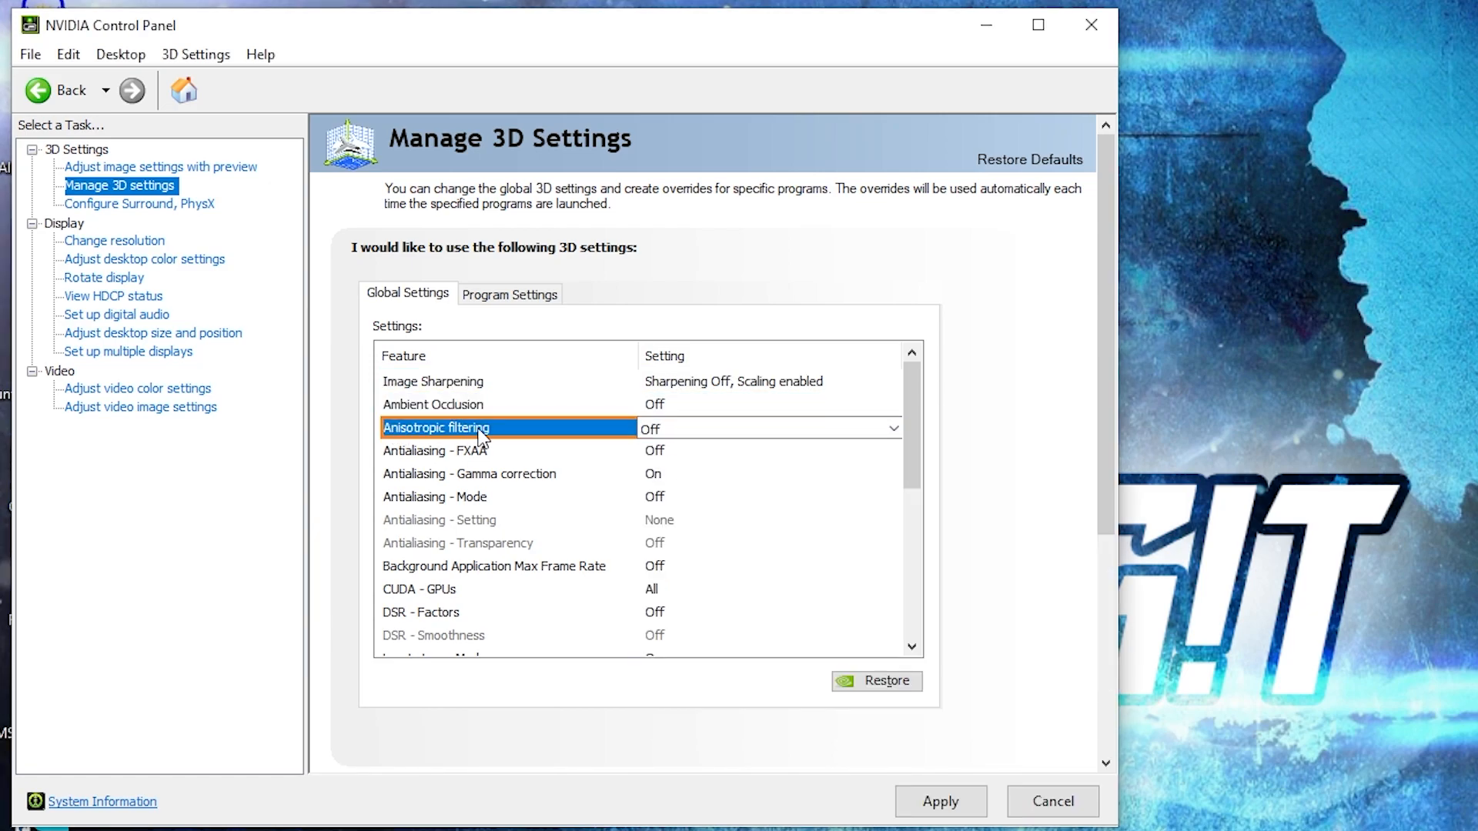
pyautogui.click(891, 428)
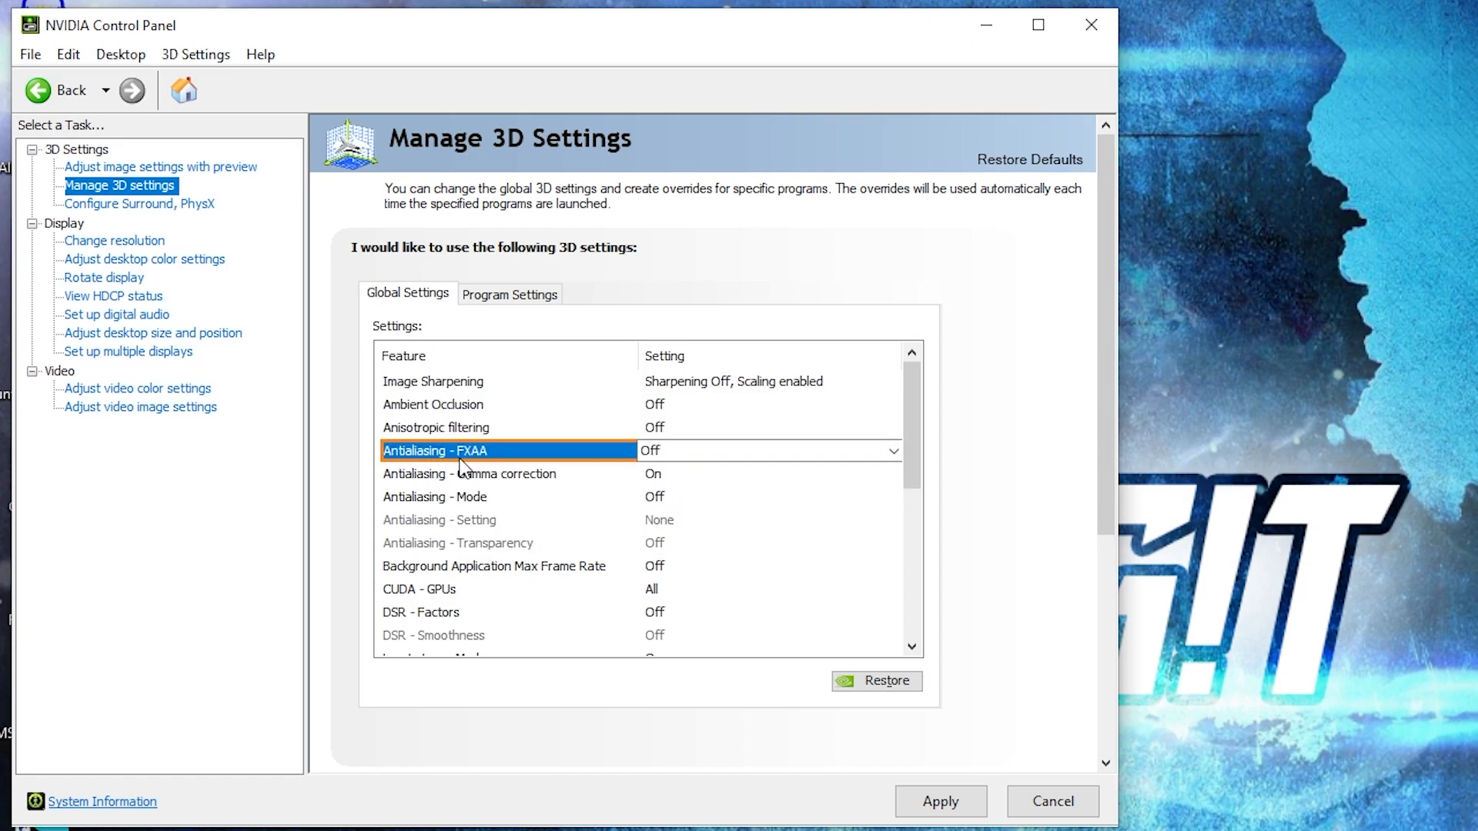
pyautogui.click(891, 451)
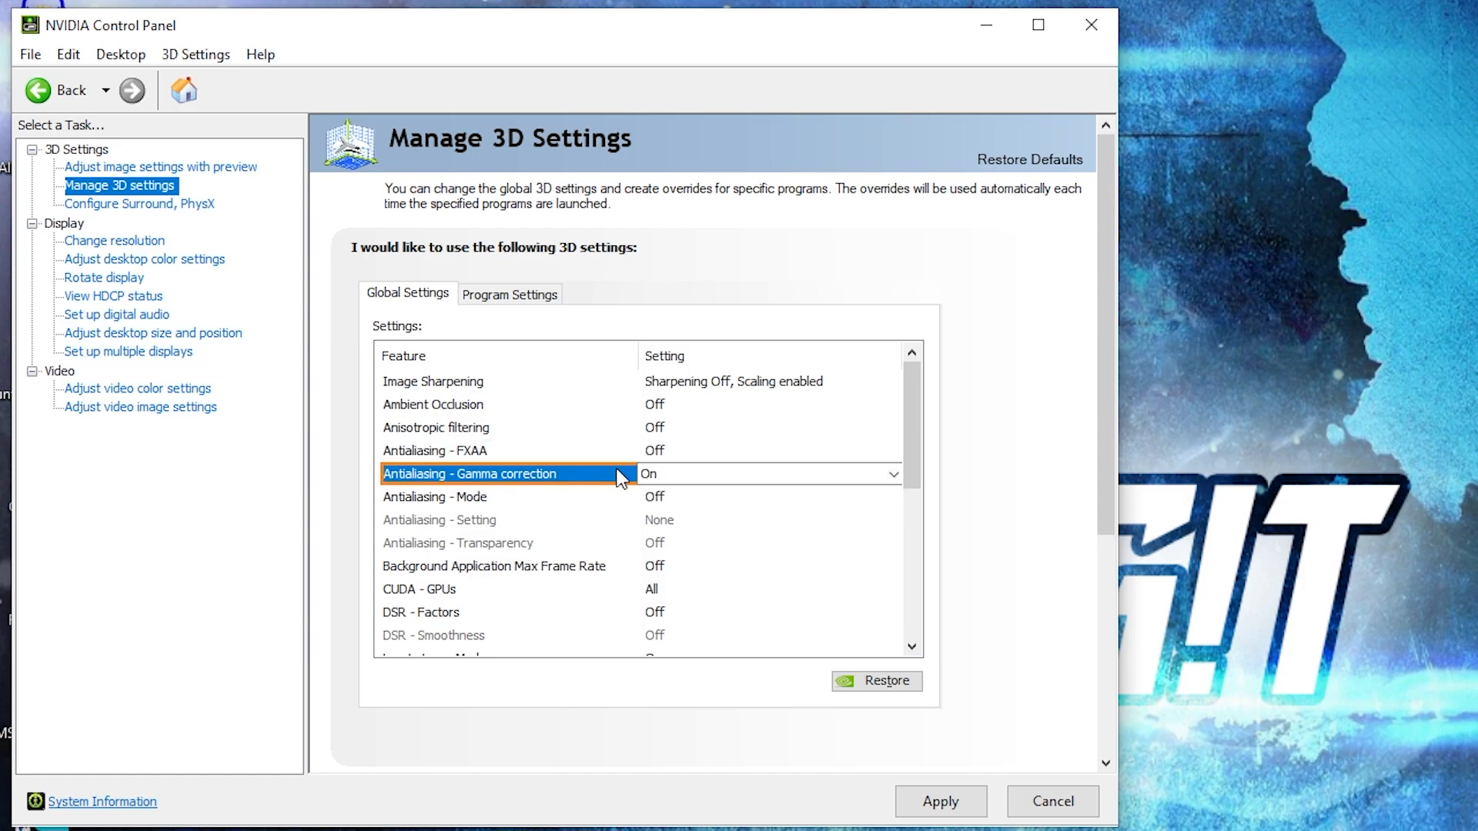
pyautogui.click(472, 497)
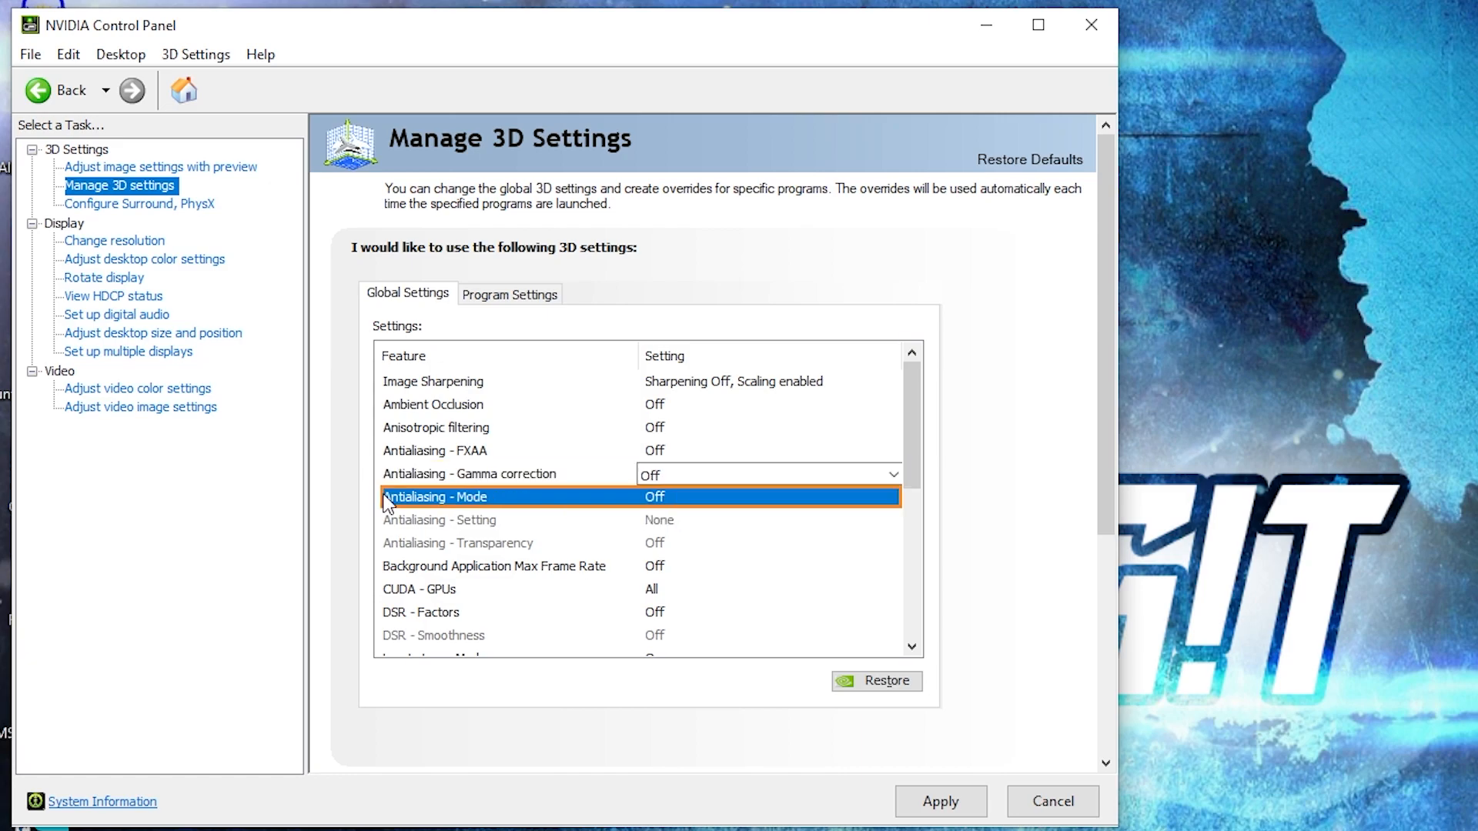
pyautogui.click(891, 498)
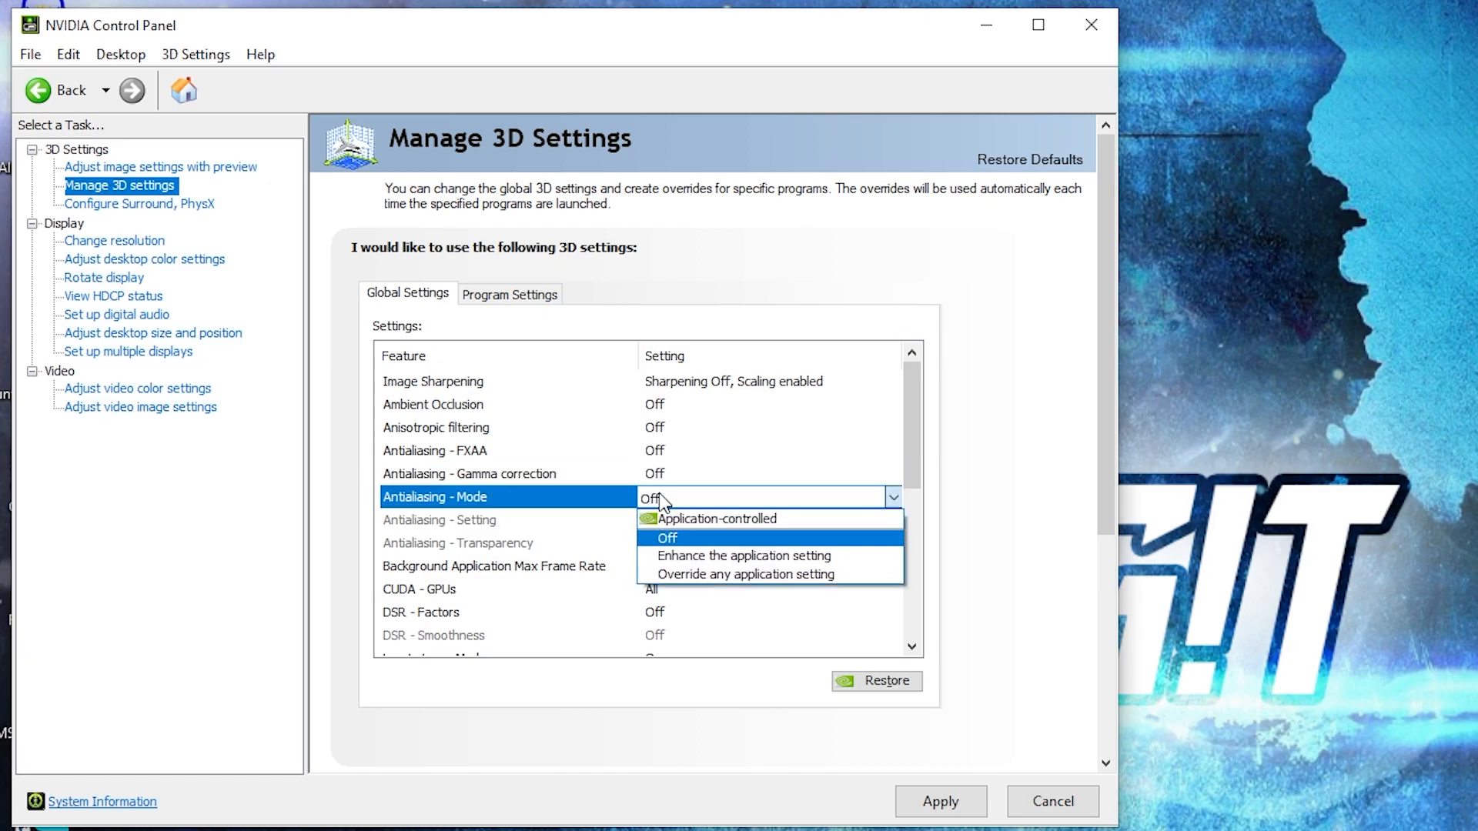
pyautogui.click(667, 538)
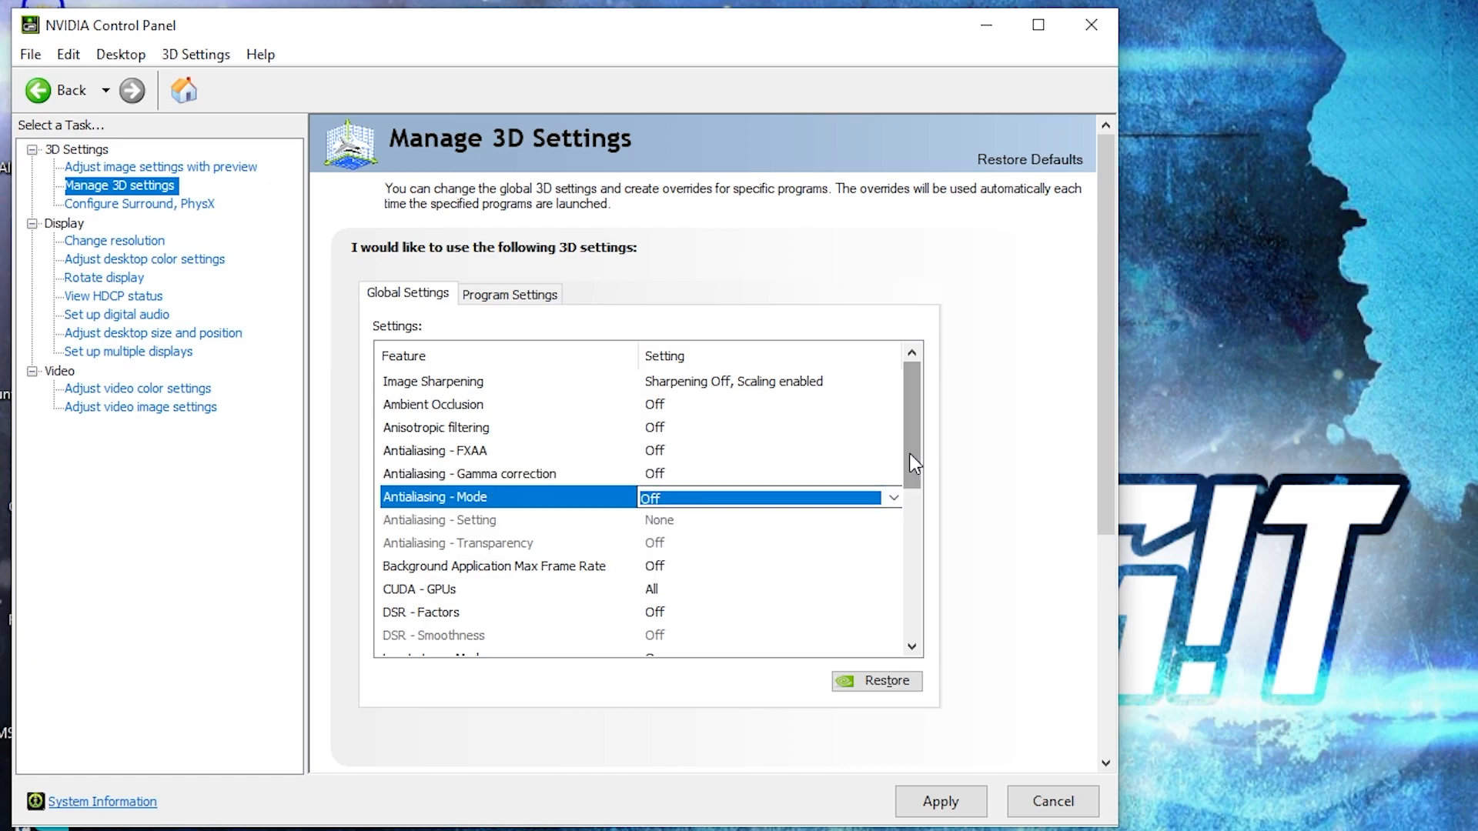
# Keep background frame rate limit and DSR factors off and turn Low Latency Mode on
pyautogui.scroll(-3)
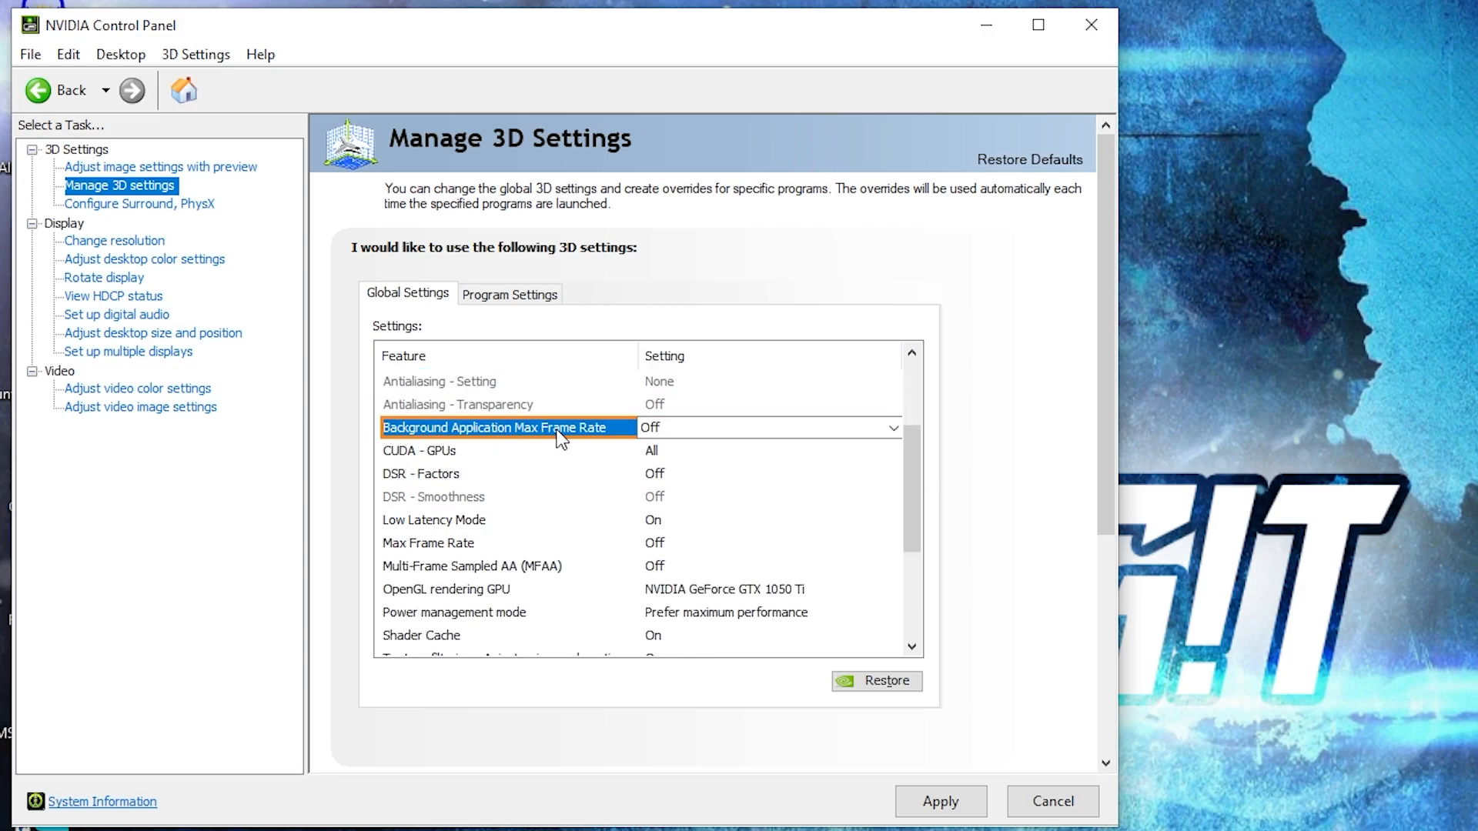
pyautogui.click(896, 426)
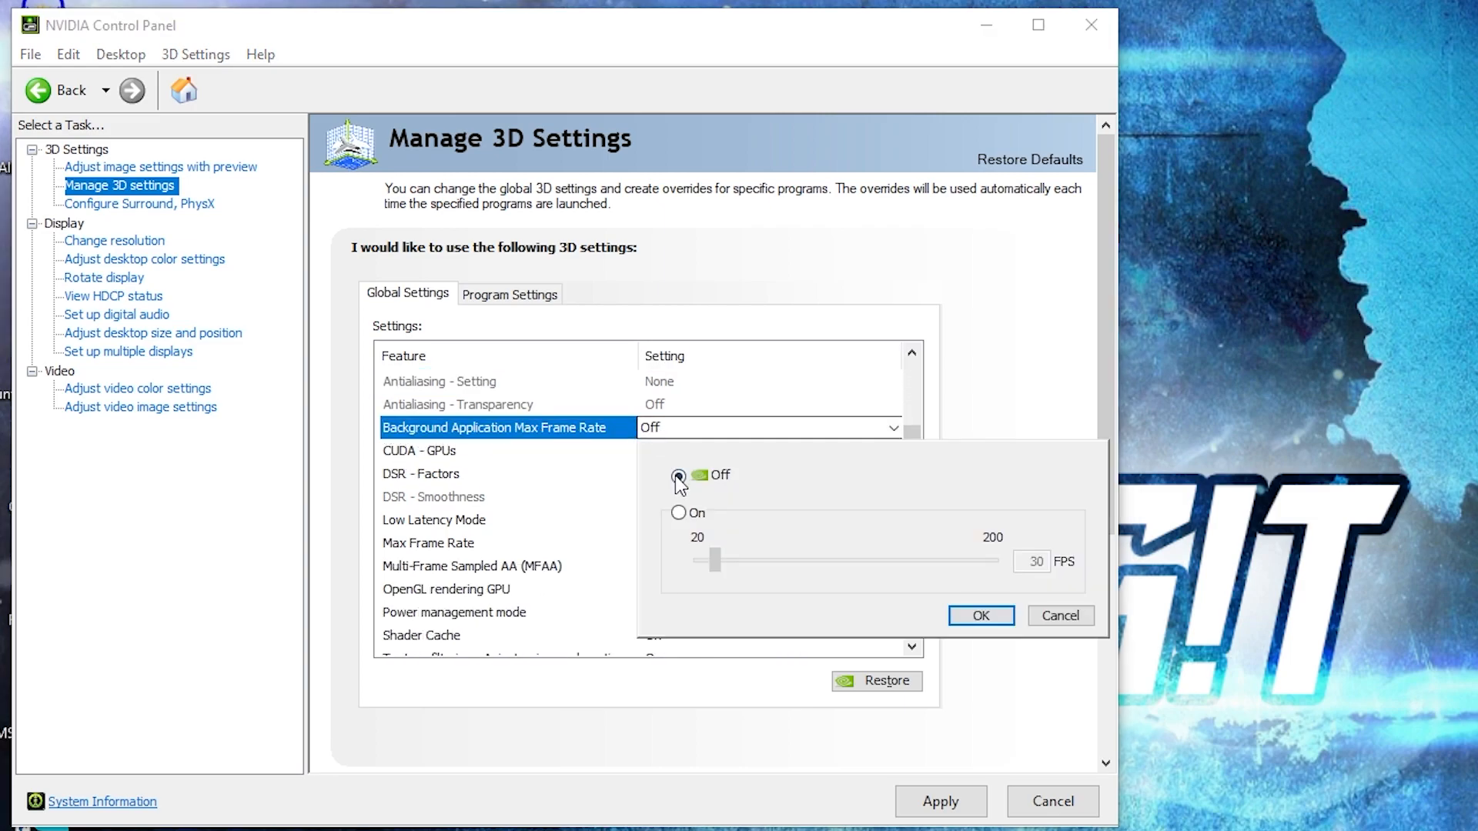
pyautogui.click(979, 615)
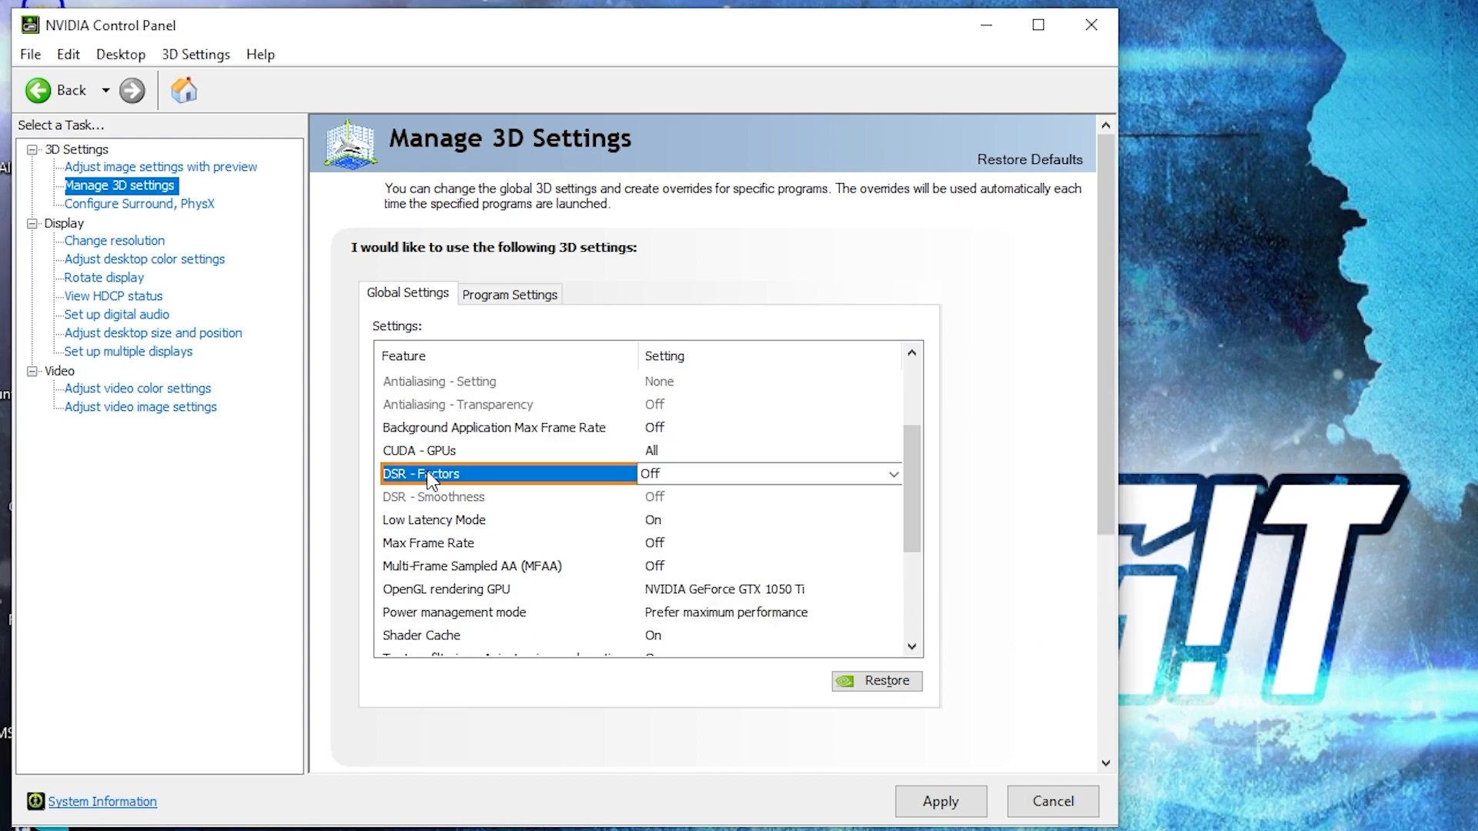
pyautogui.click(892, 473)
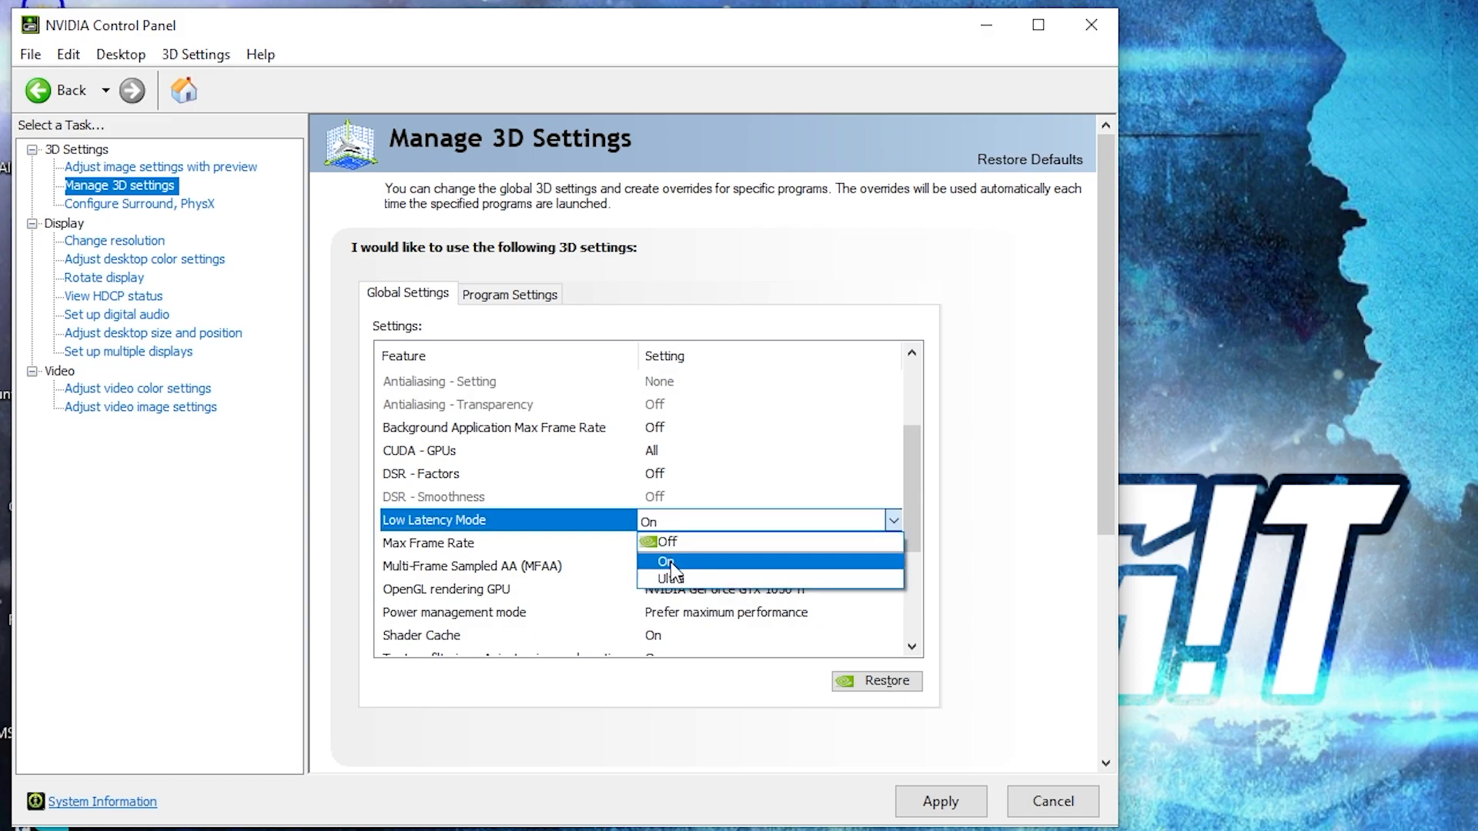
pyautogui.click(665, 560)
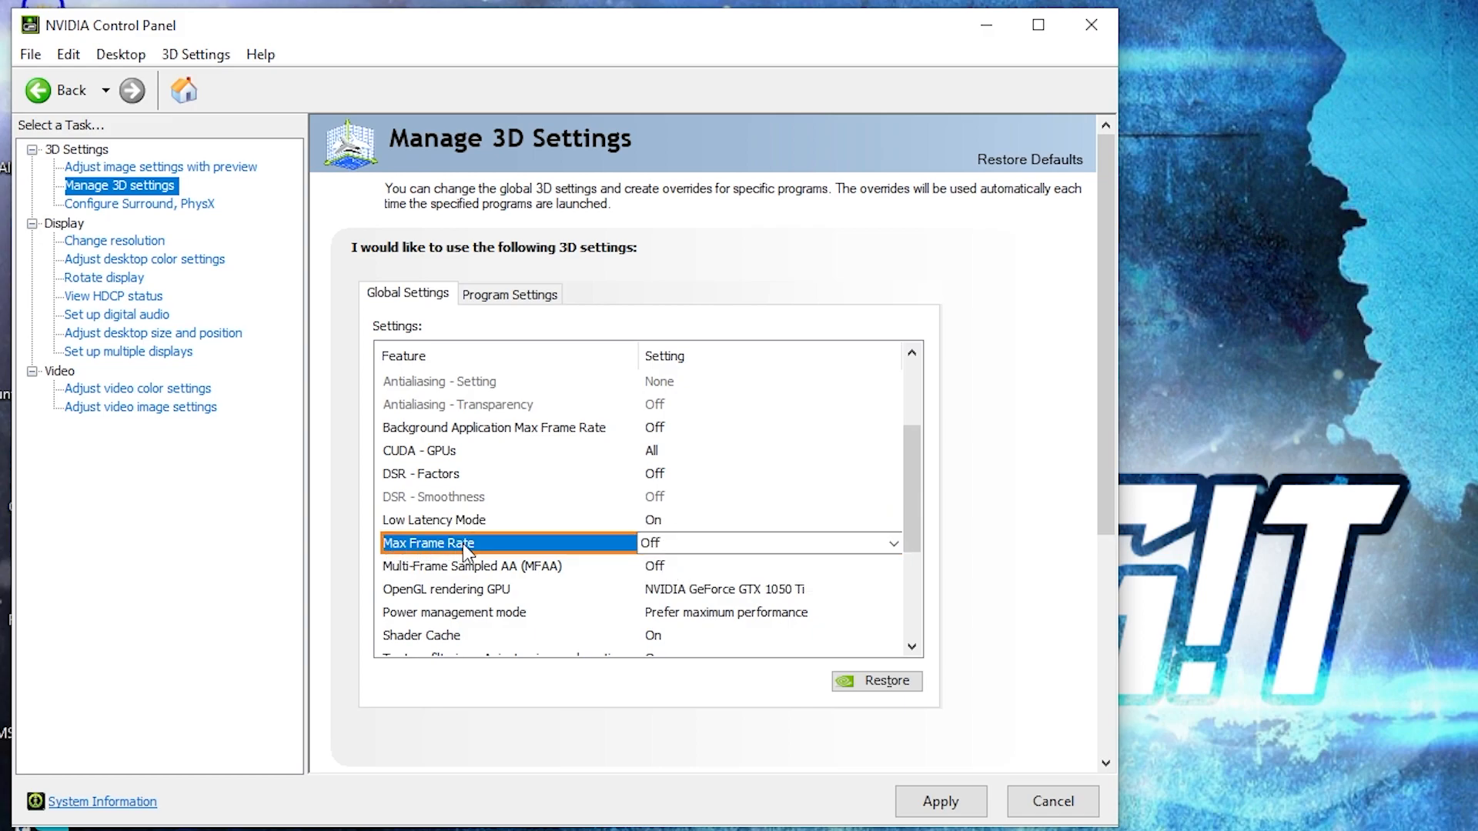
# Keep MFAA off, power management at Prefer maximum performance, and turn anisotropic sample optimization off
pyautogui.click(893, 543)
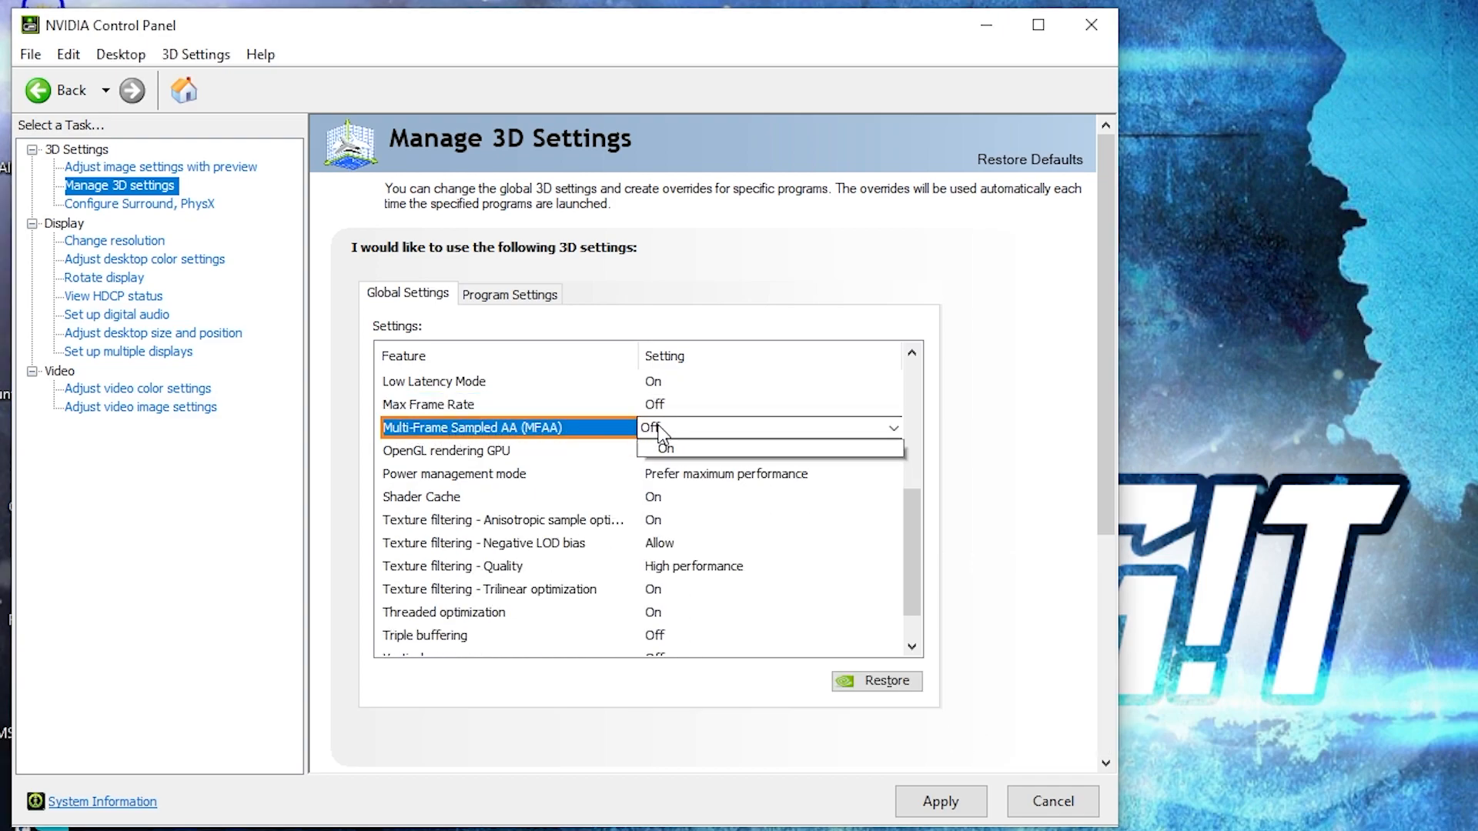
pyautogui.click(448, 451)
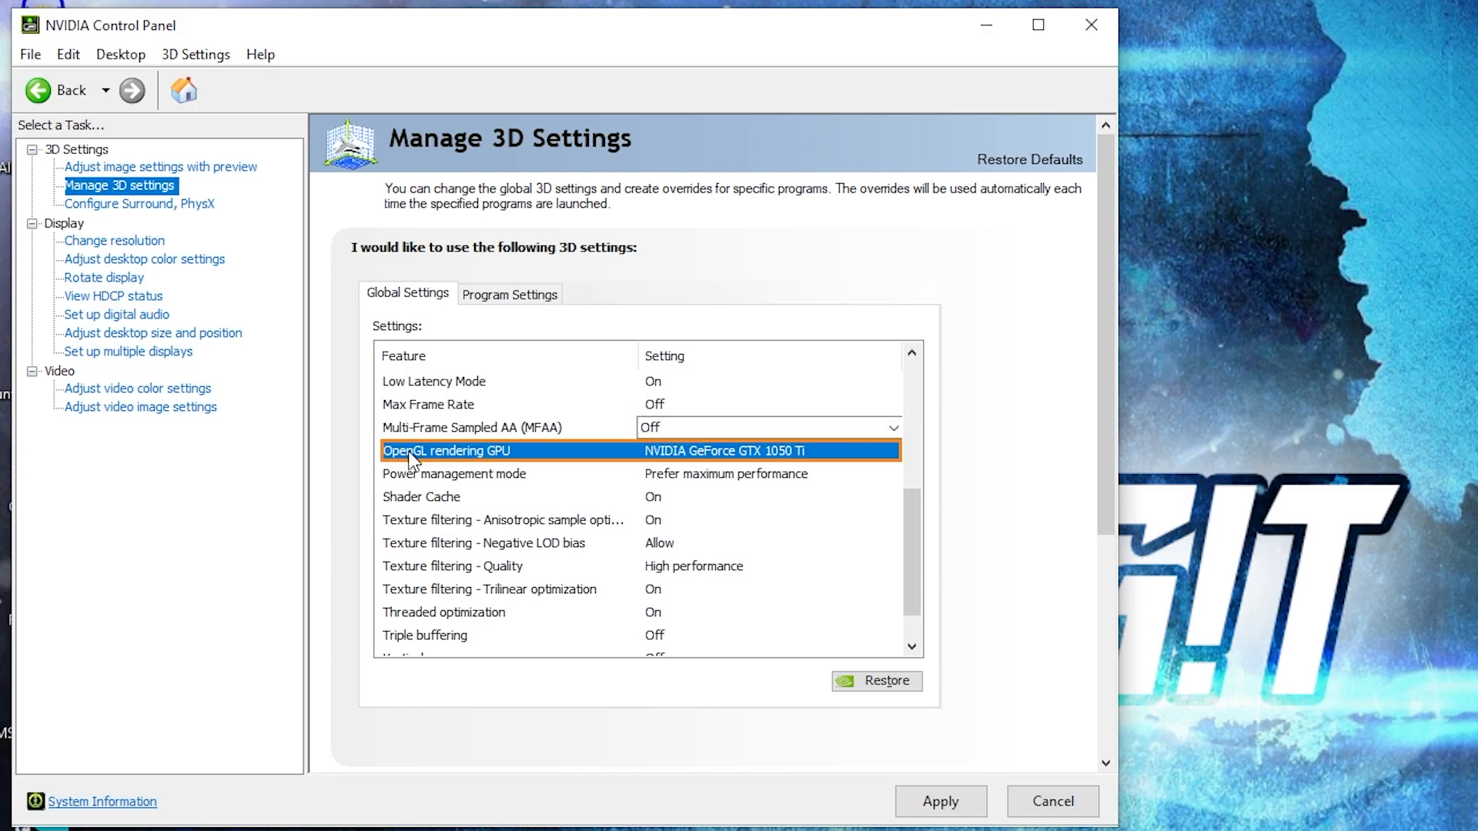
pyautogui.click(892, 452)
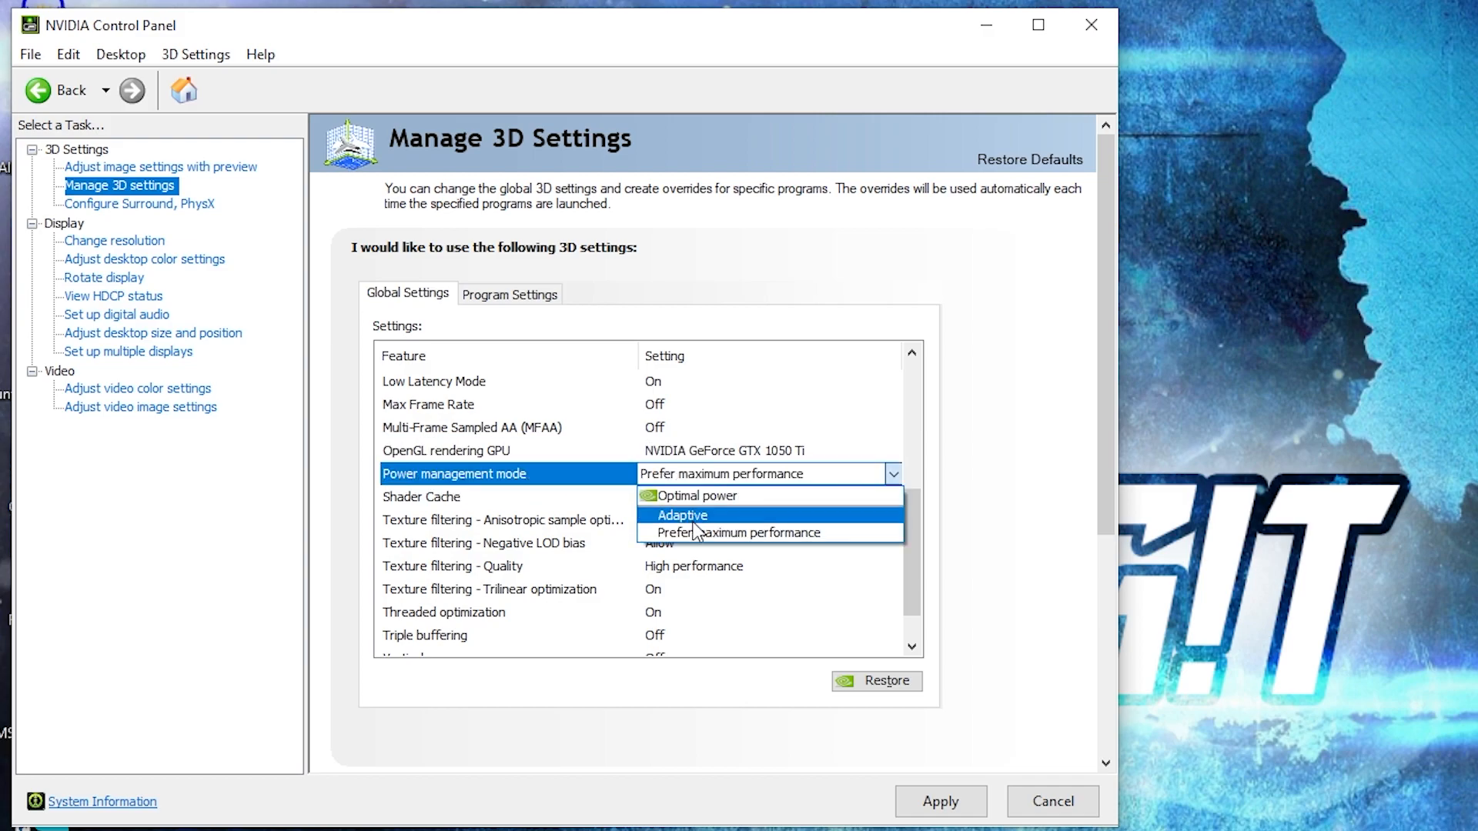
pyautogui.click(743, 533)
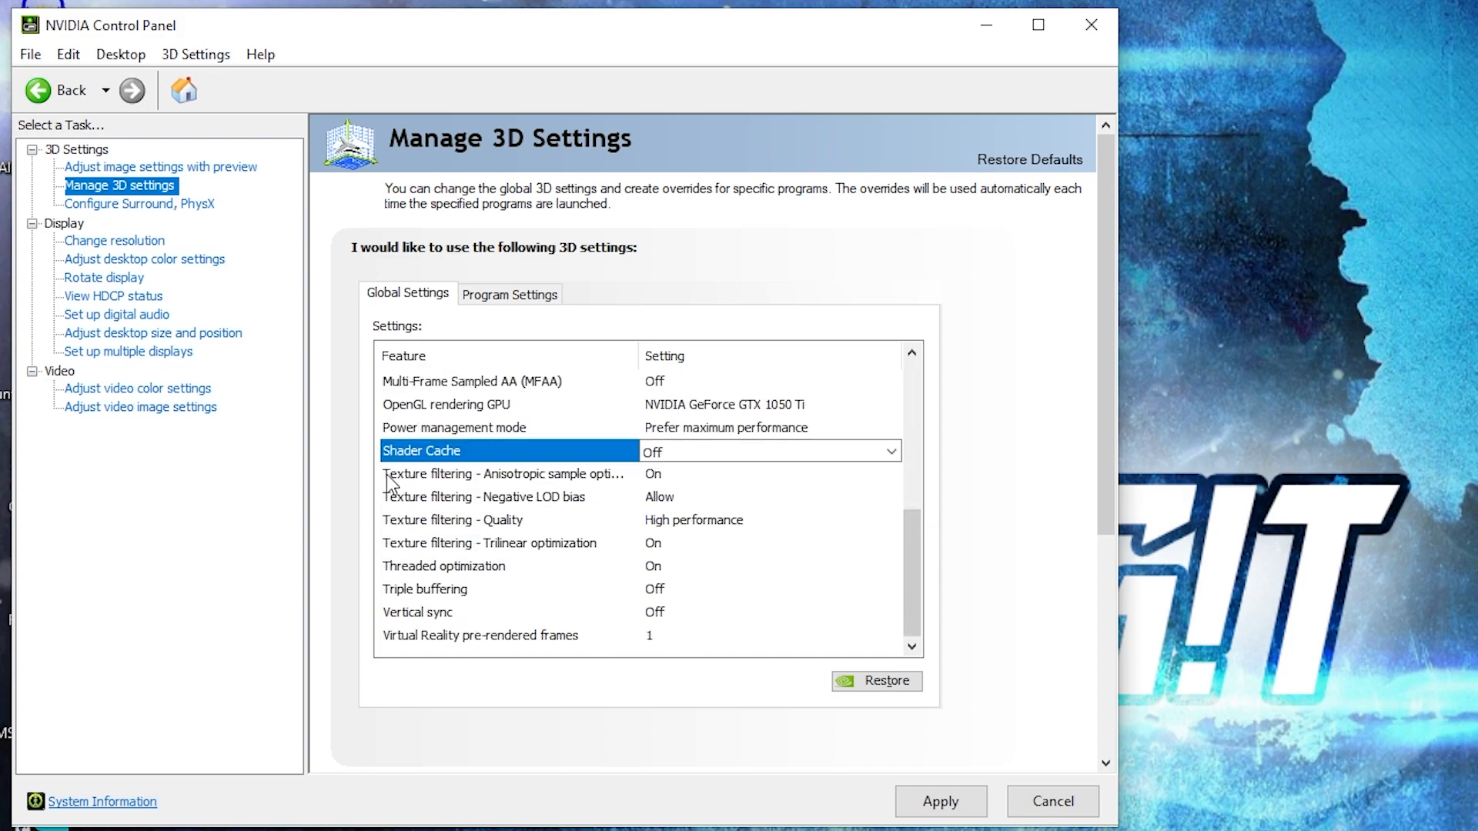
pyautogui.click(502, 474)
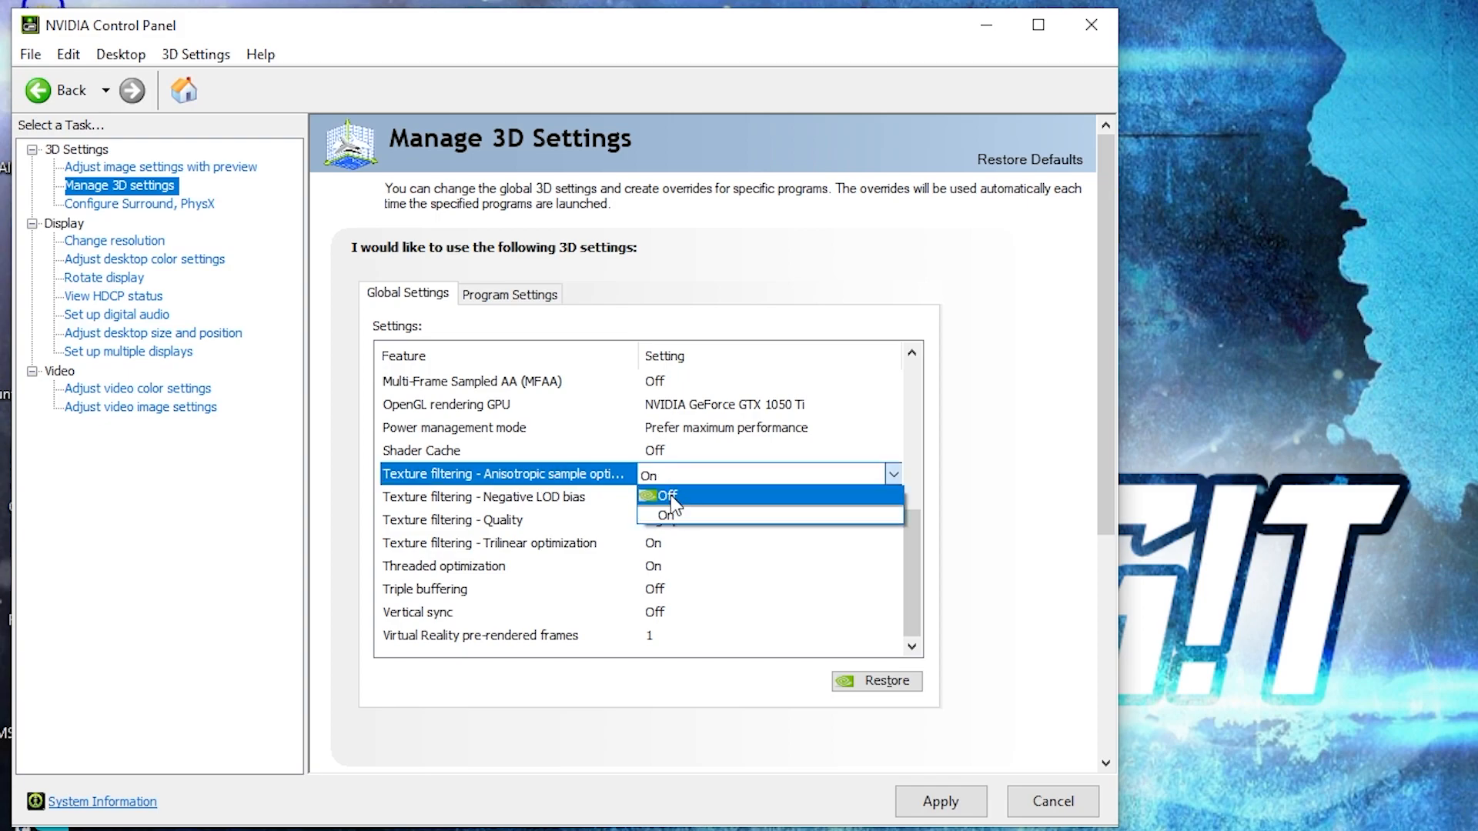
pyautogui.click(662, 494)
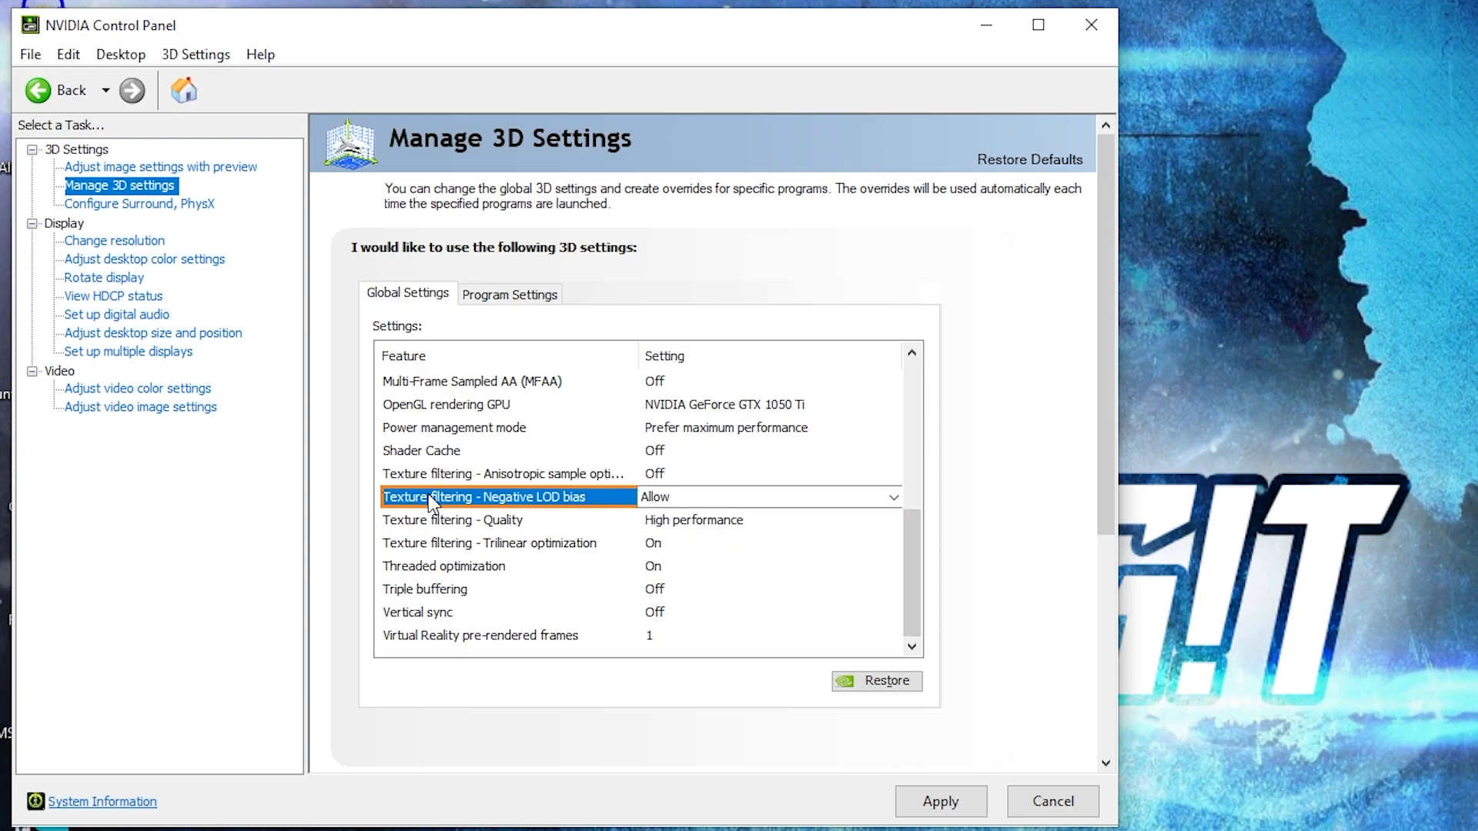
pyautogui.moveTo(585, 511)
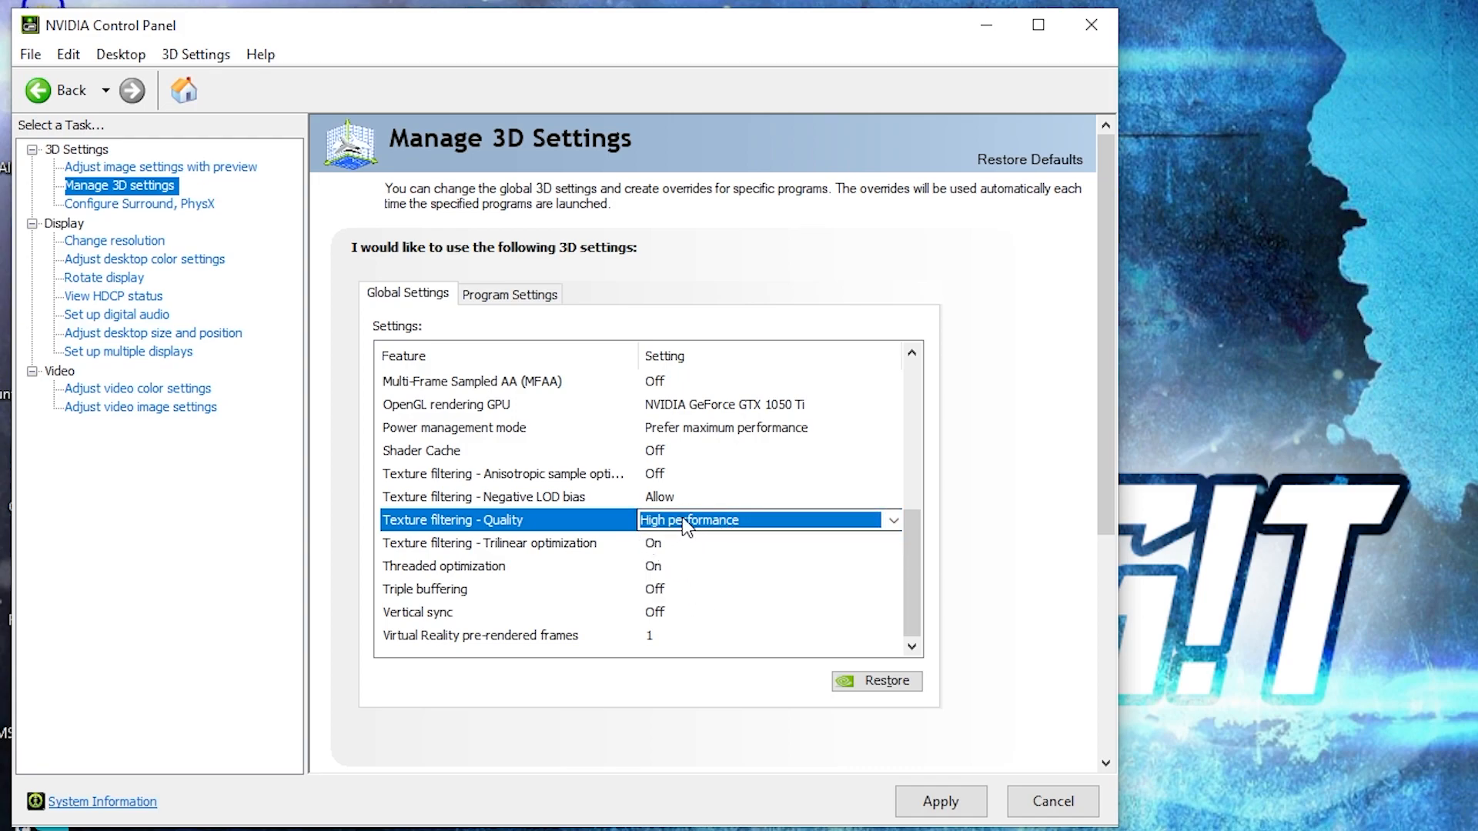
# Keep trilinear optimization on and triple buffering off, then apply the 3D settings
pyautogui.click(490, 543)
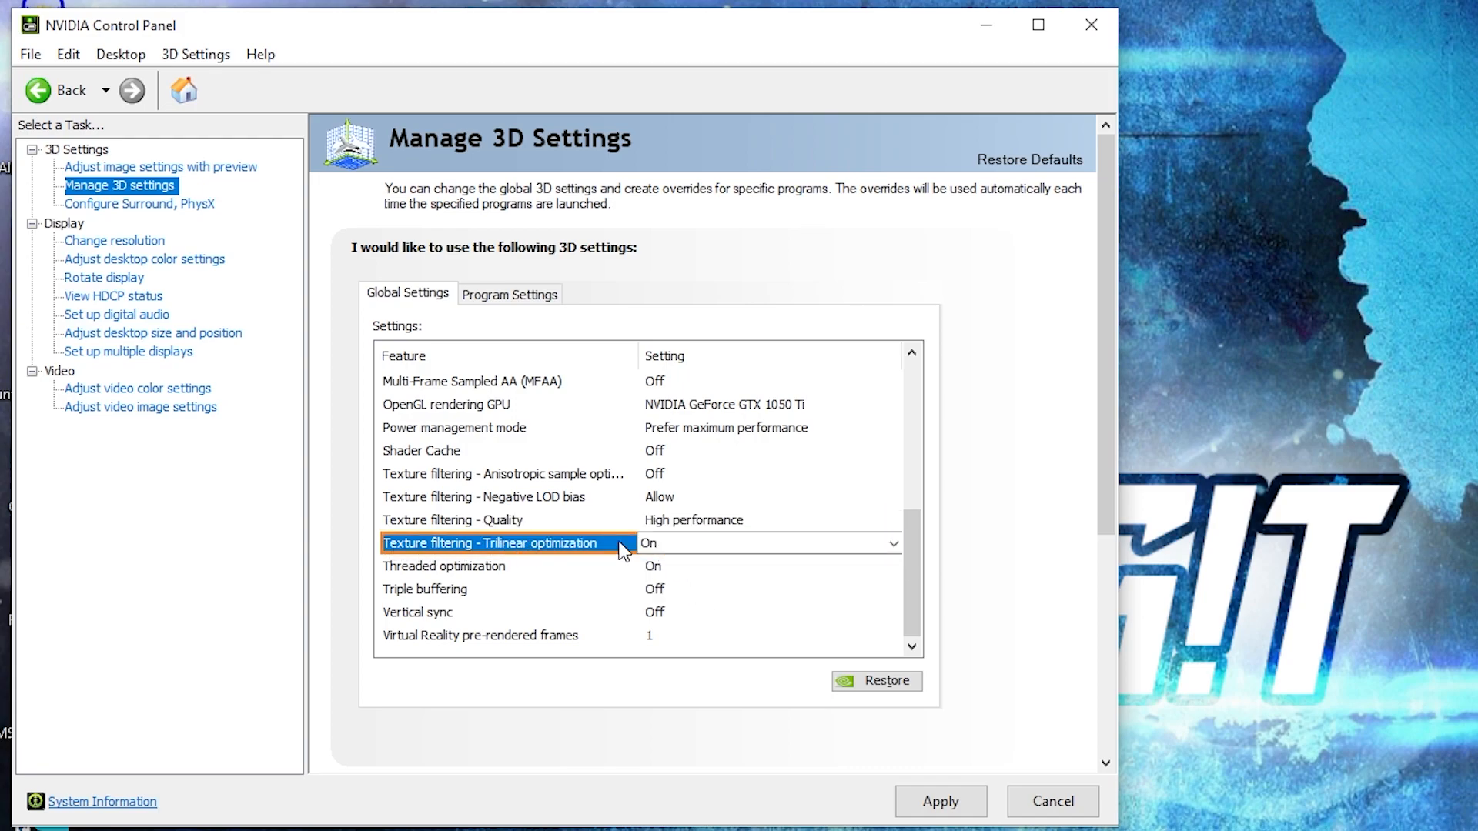
pyautogui.click(891, 544)
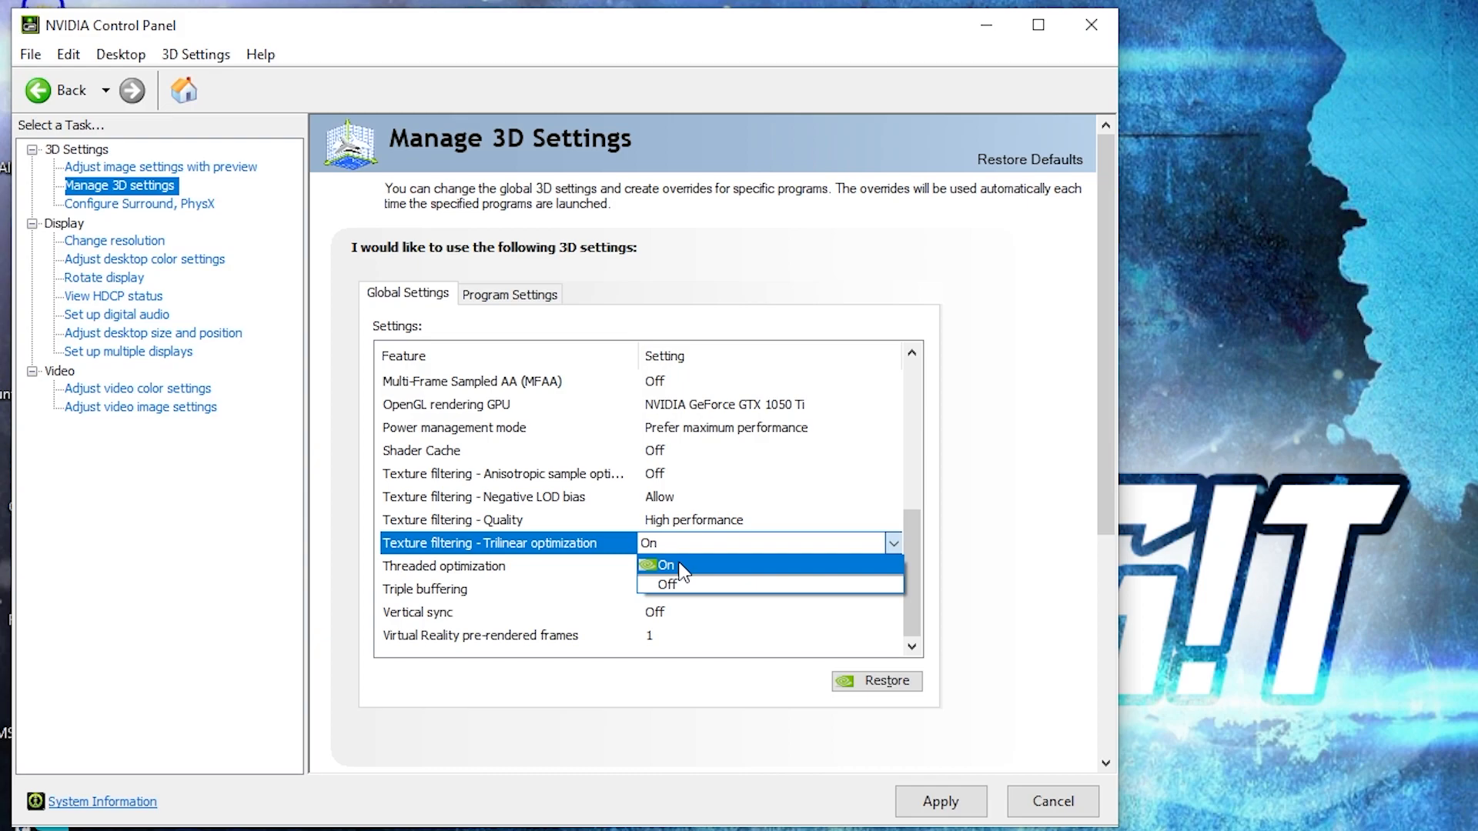
pyautogui.click(665, 565)
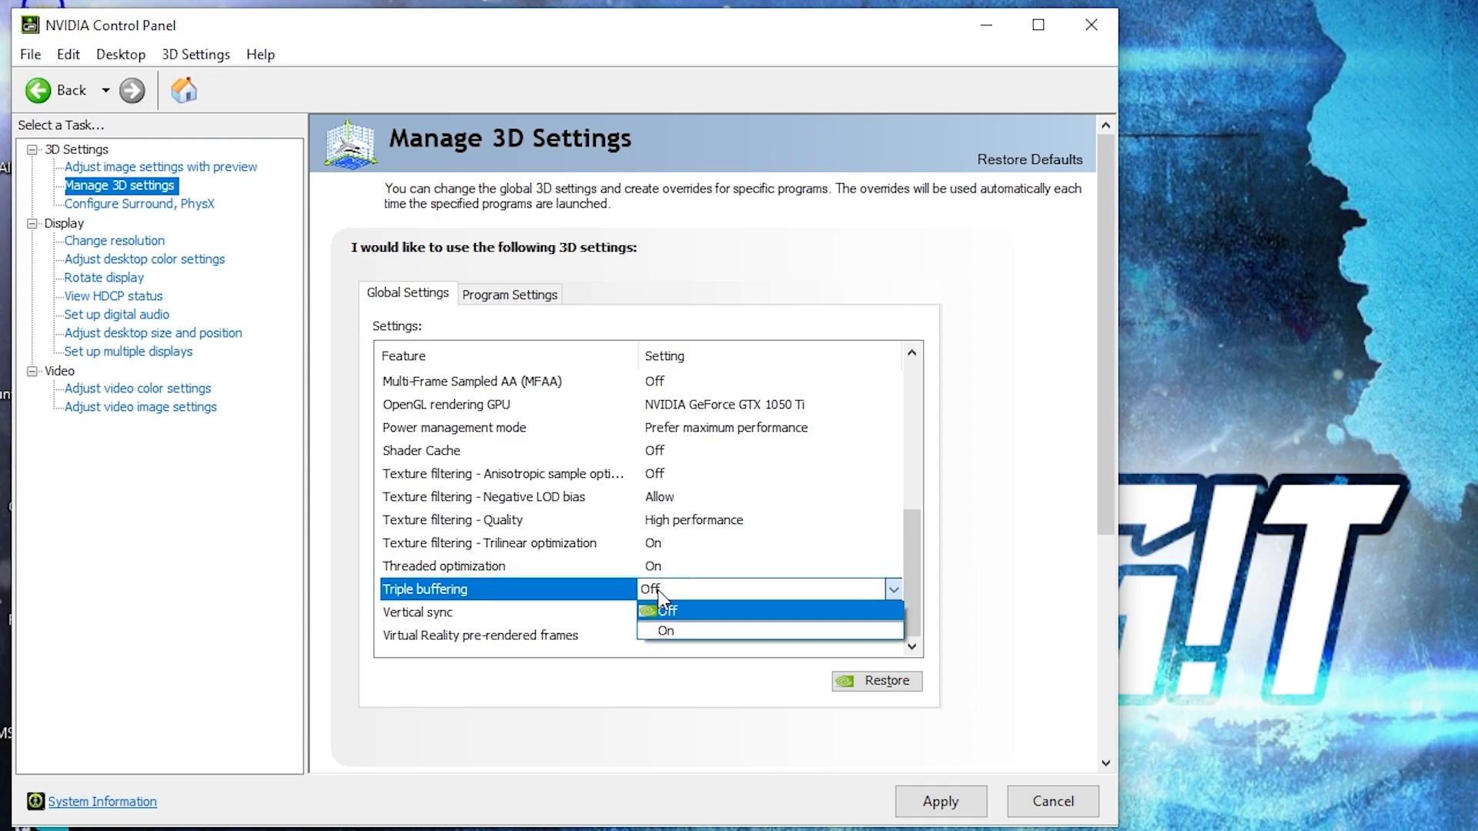
pyautogui.click(667, 611)
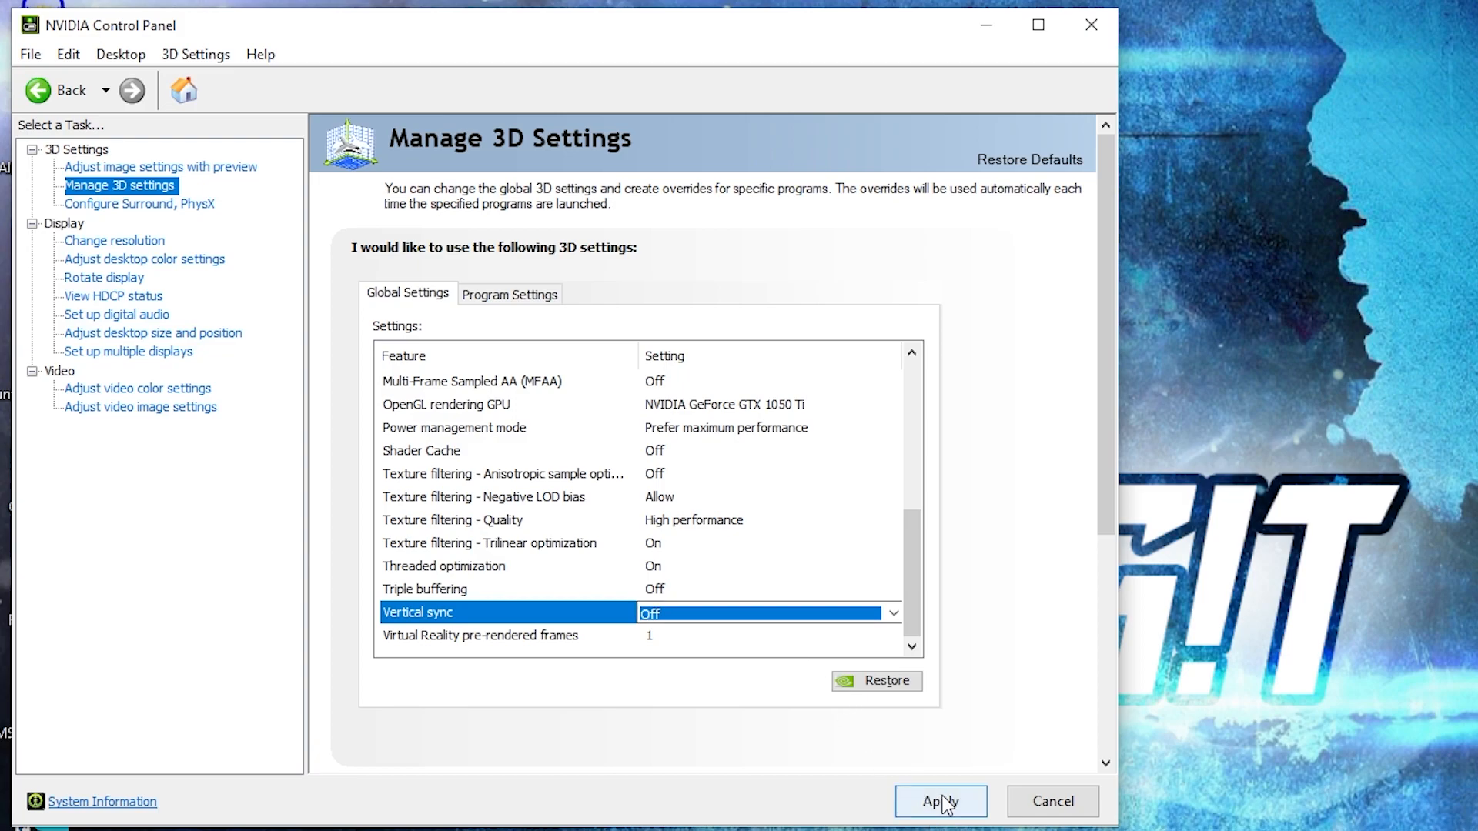
pyautogui.click(140, 205)
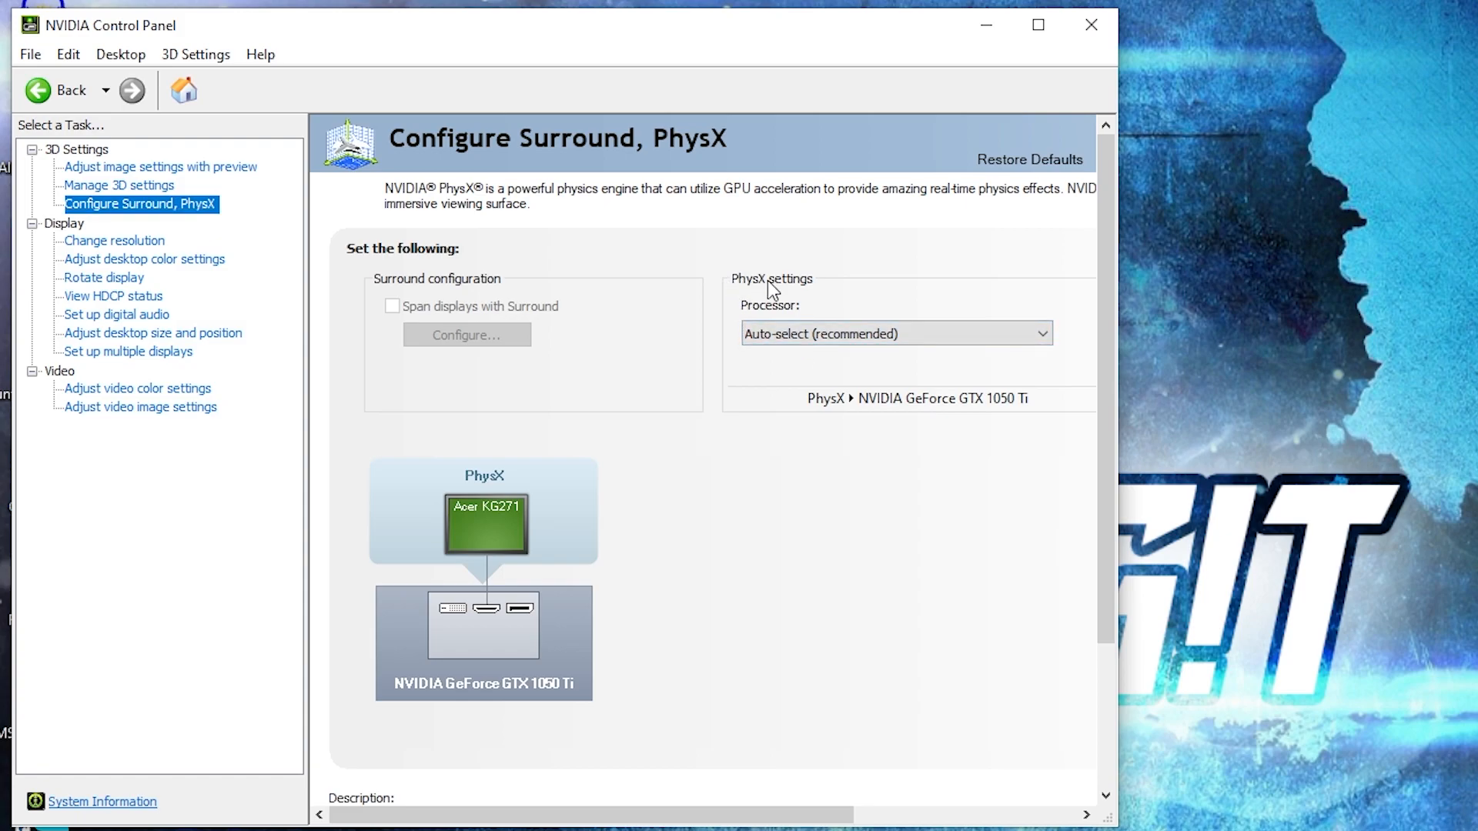
# Set the PhysX processor to the GeForce GTX 1050 Ti and apply
pyautogui.click(896, 332)
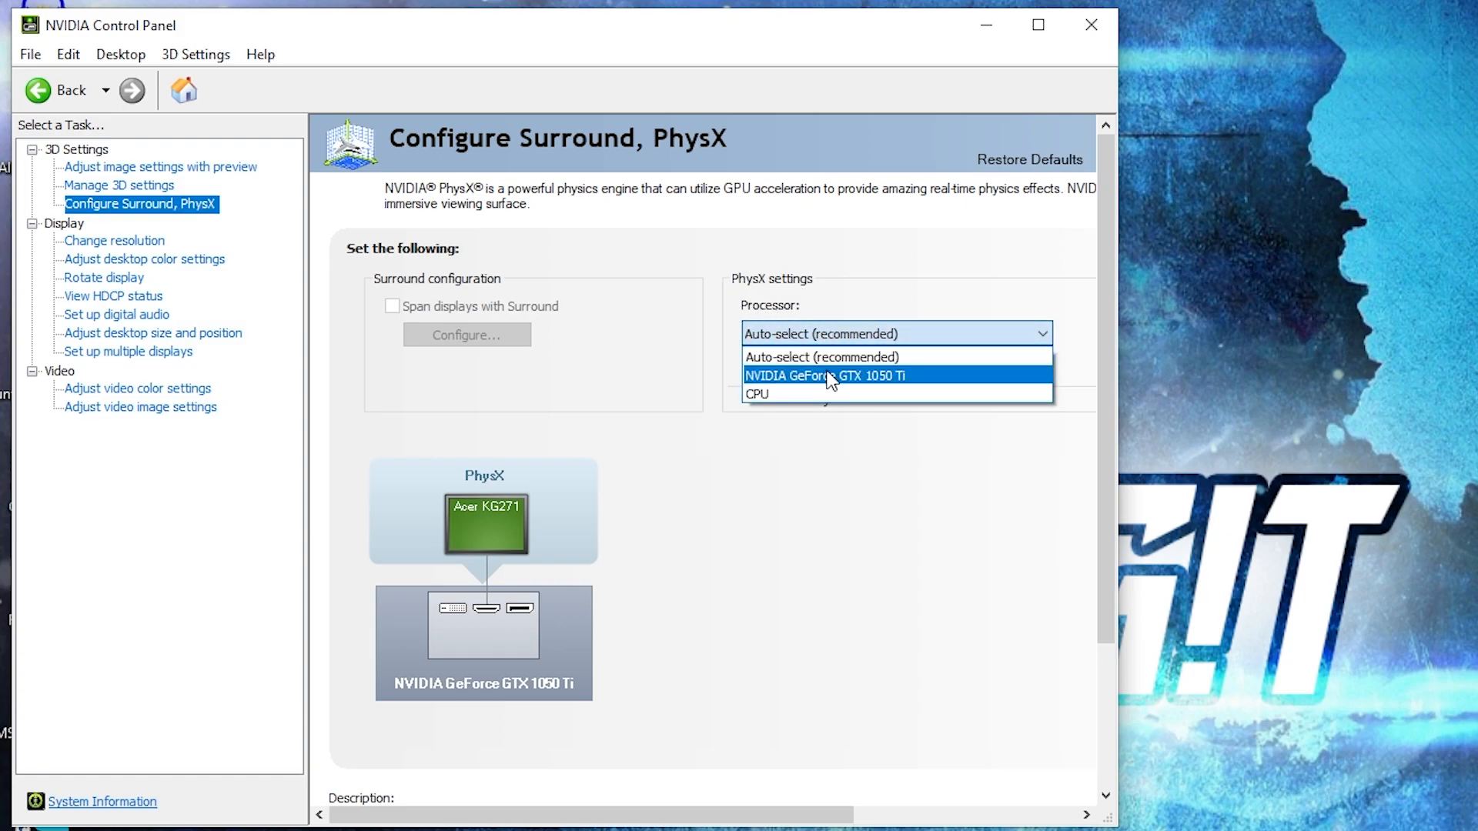
pyautogui.click(822, 375)
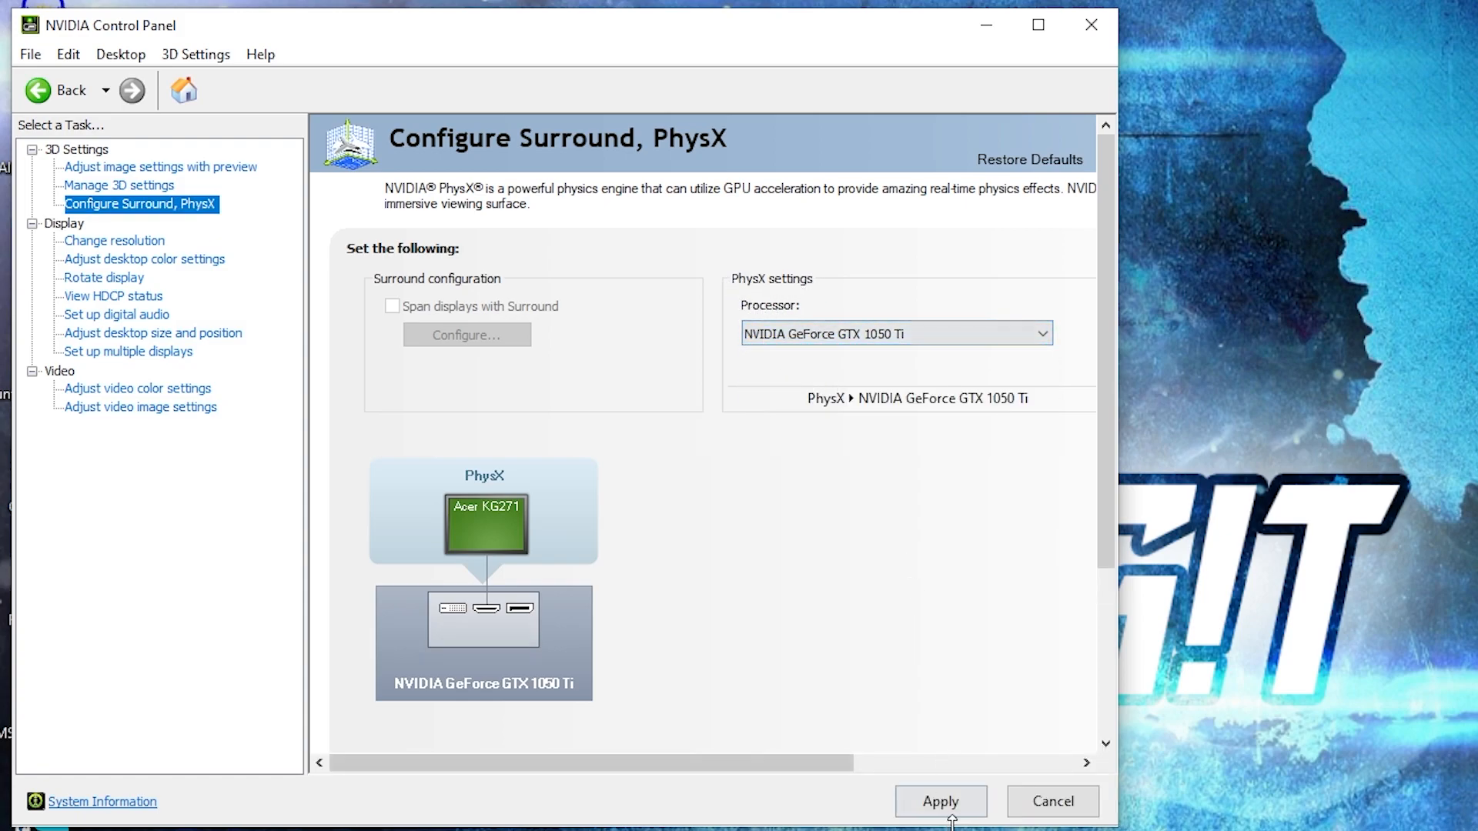
pyautogui.click(939, 800)
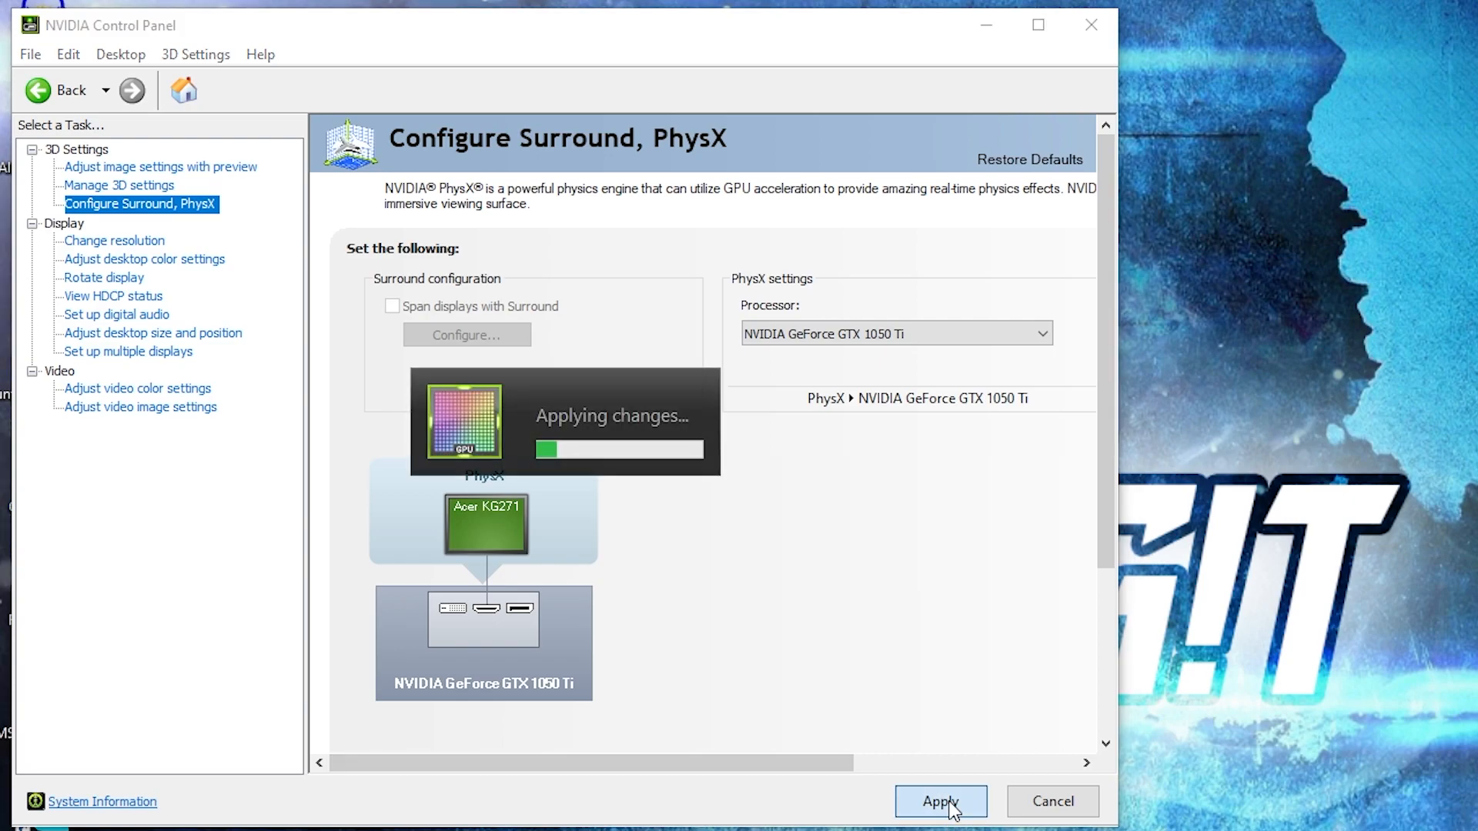
# Set the display to 1920 × 1080 at 75Hz, apply and keep the changes
pyautogui.click(114, 240)
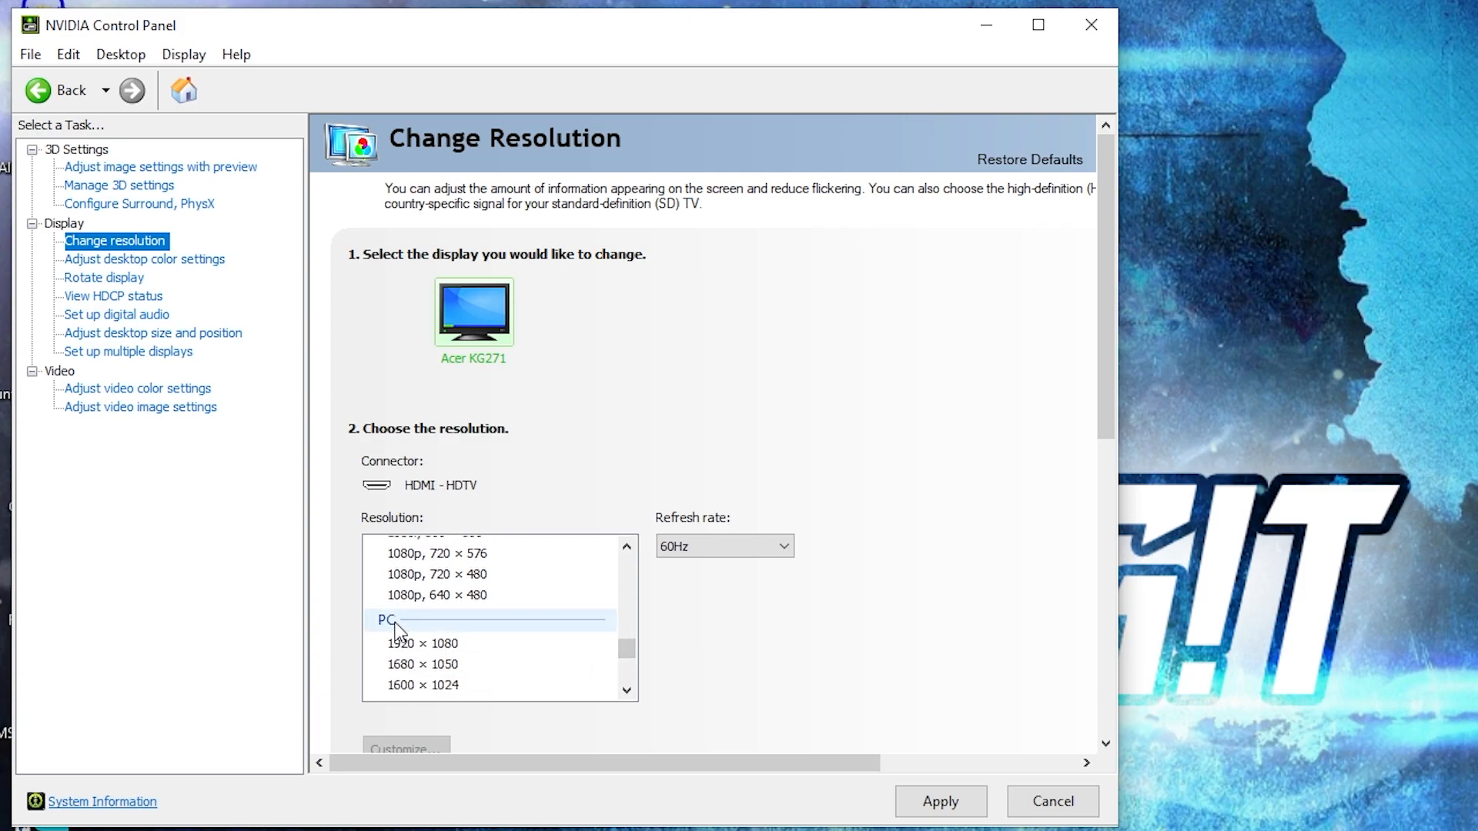
pyautogui.click(422, 644)
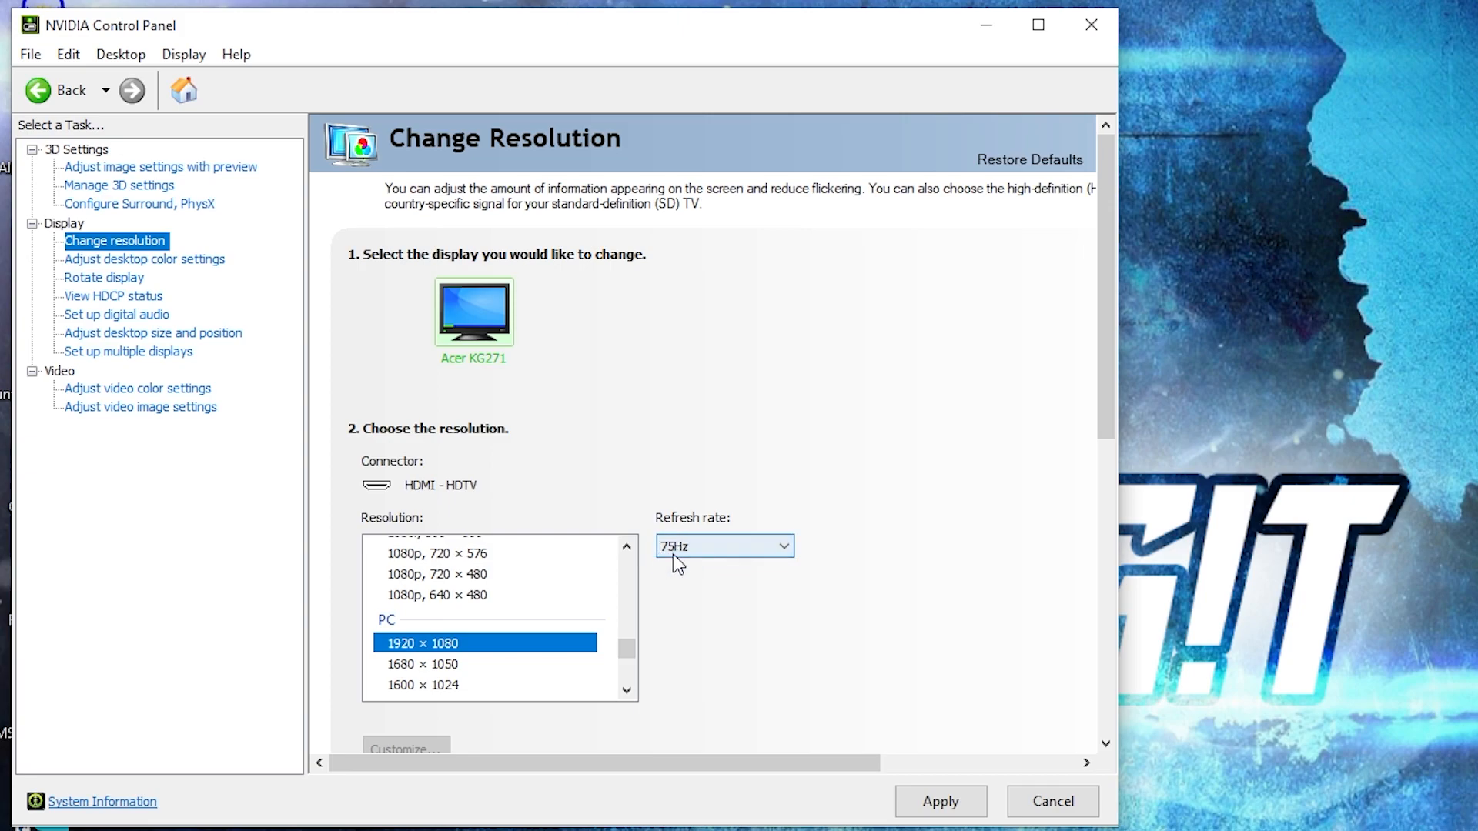
pyautogui.click(939, 801)
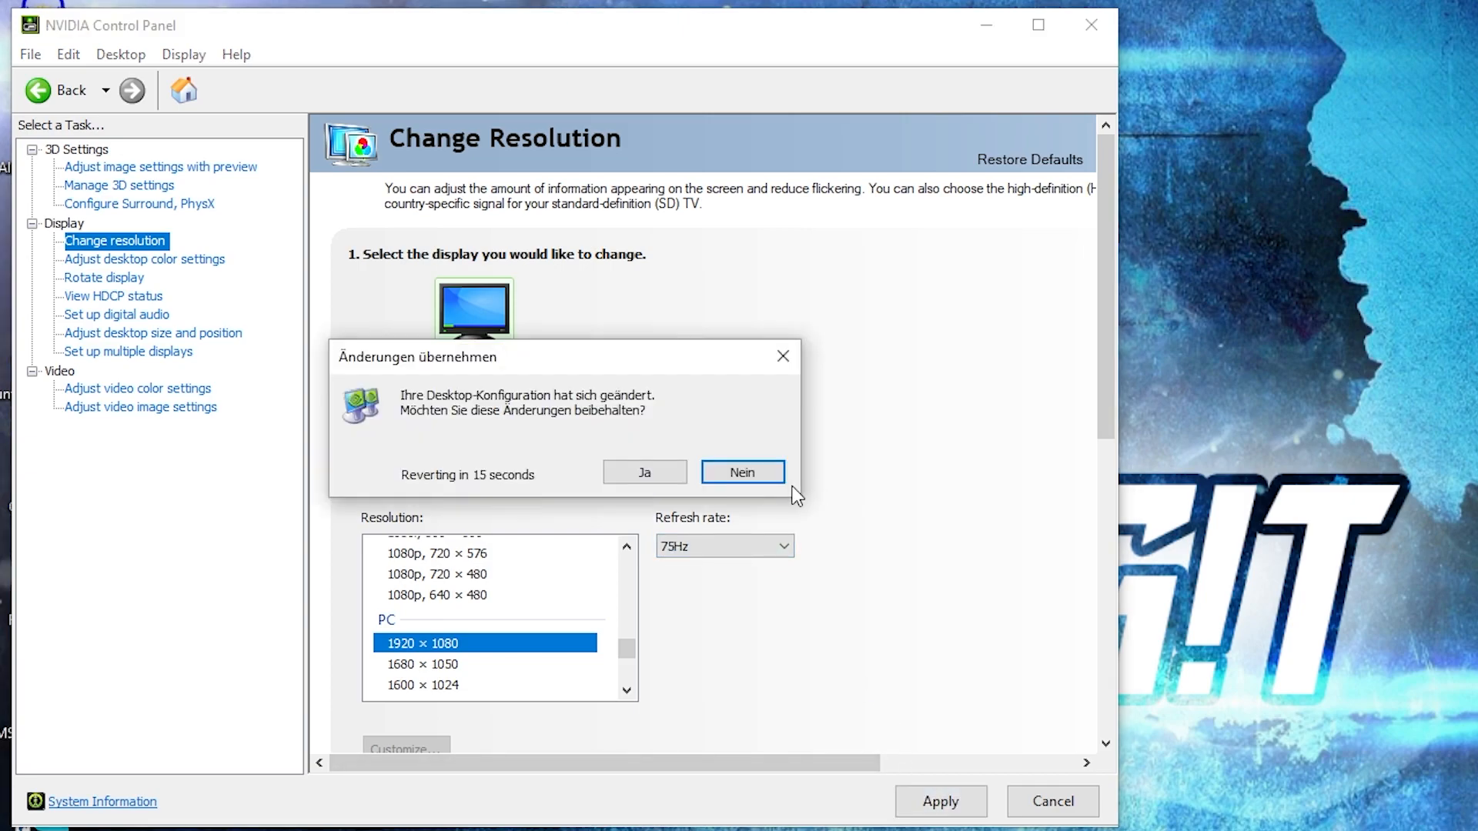
pyautogui.click(742, 472)
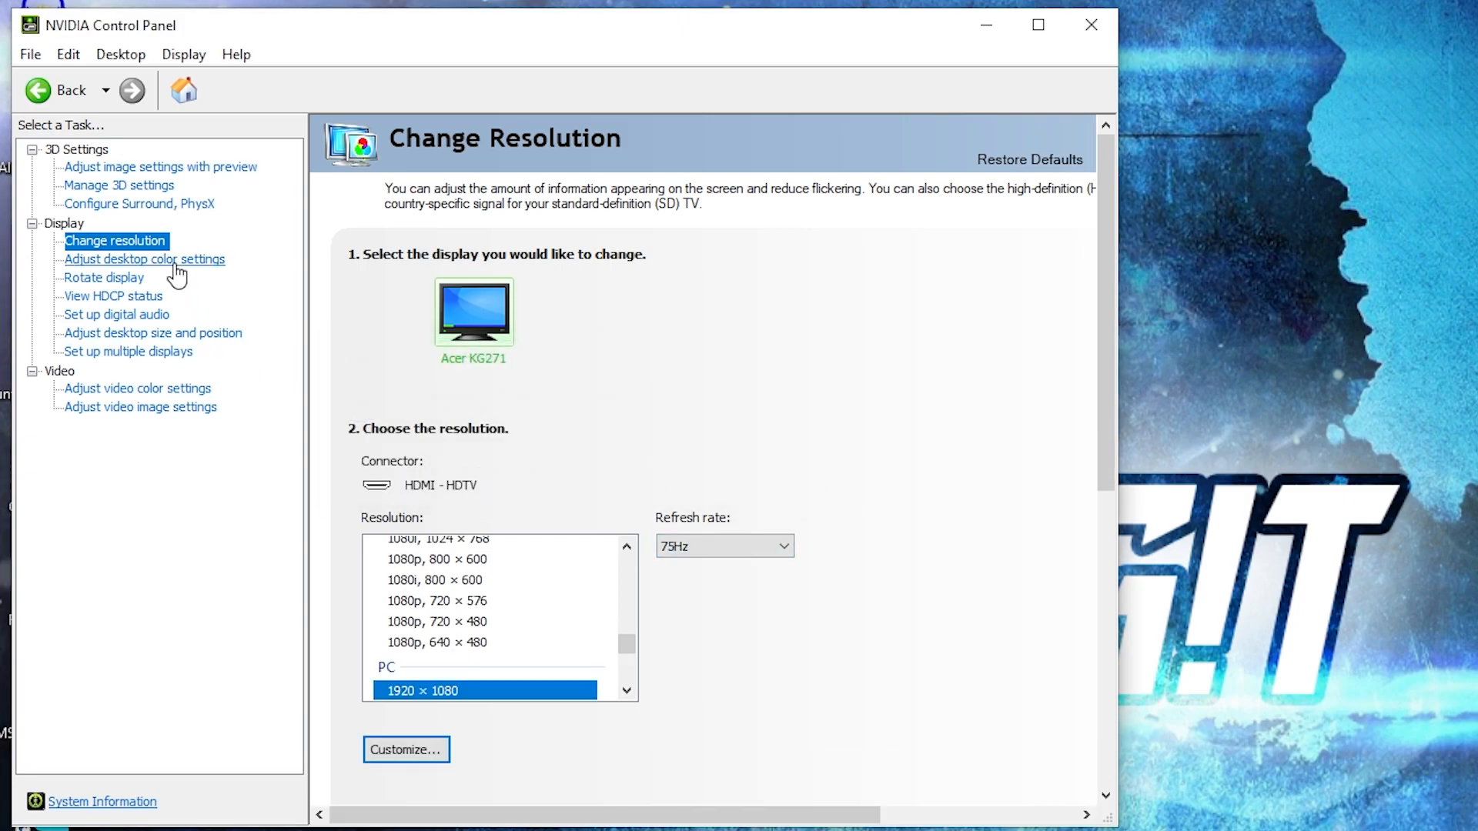
# Review desktop colour with digital vibrance 70%, rotate display, then the video image settings page
pyautogui.click(144, 258)
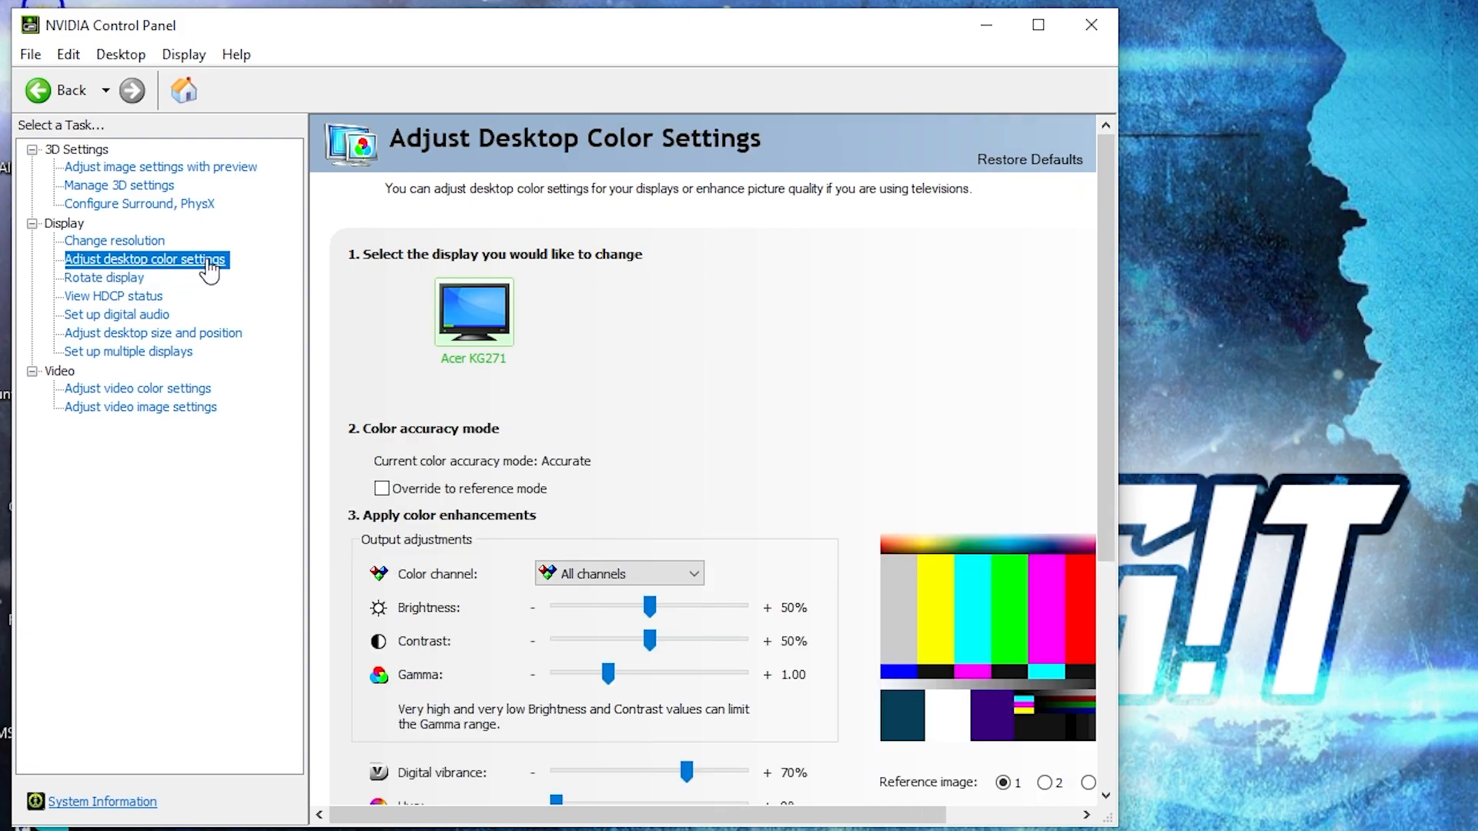
pyautogui.scroll(-3)
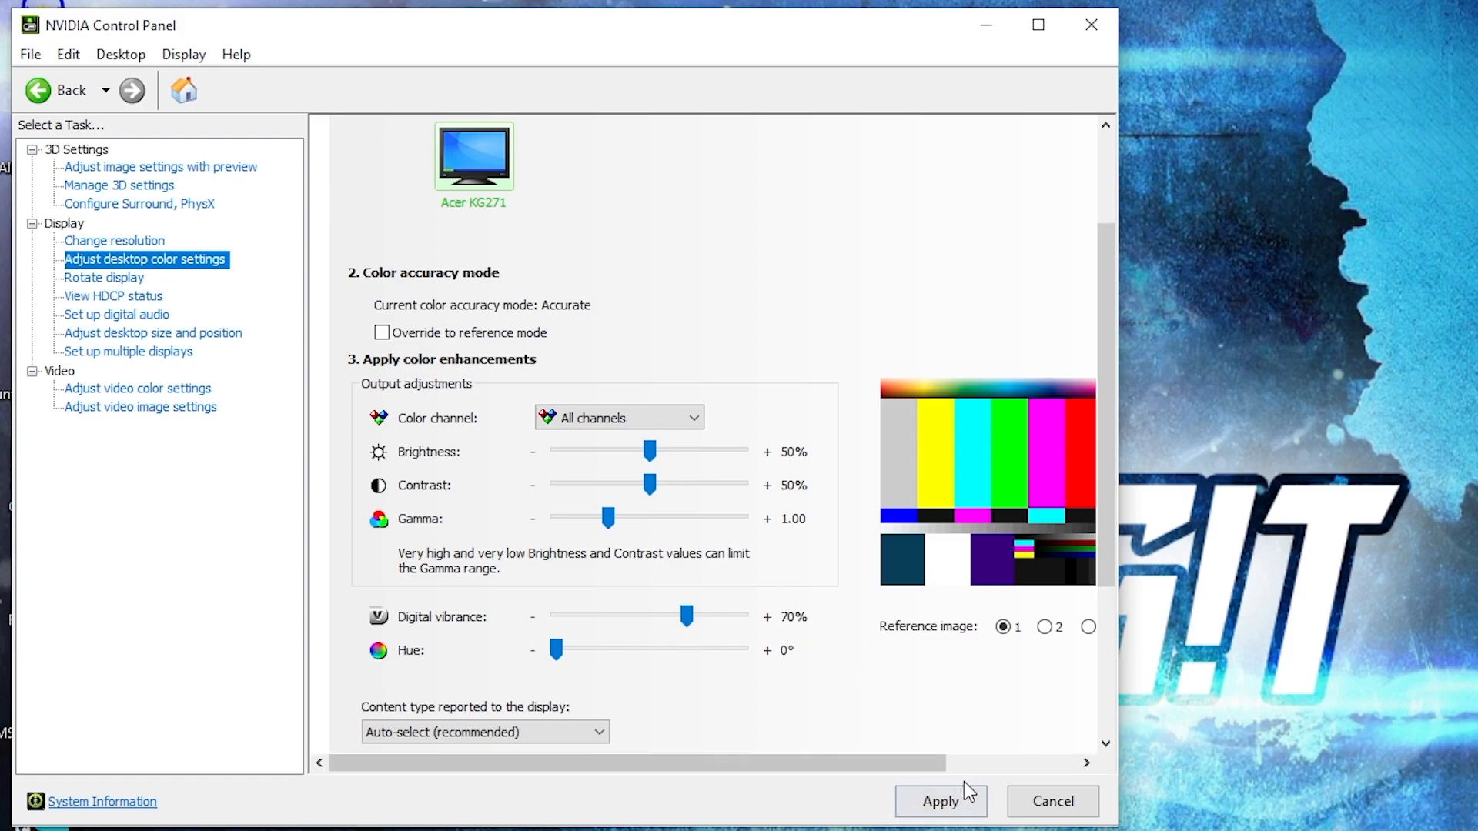
pyautogui.click(103, 277)
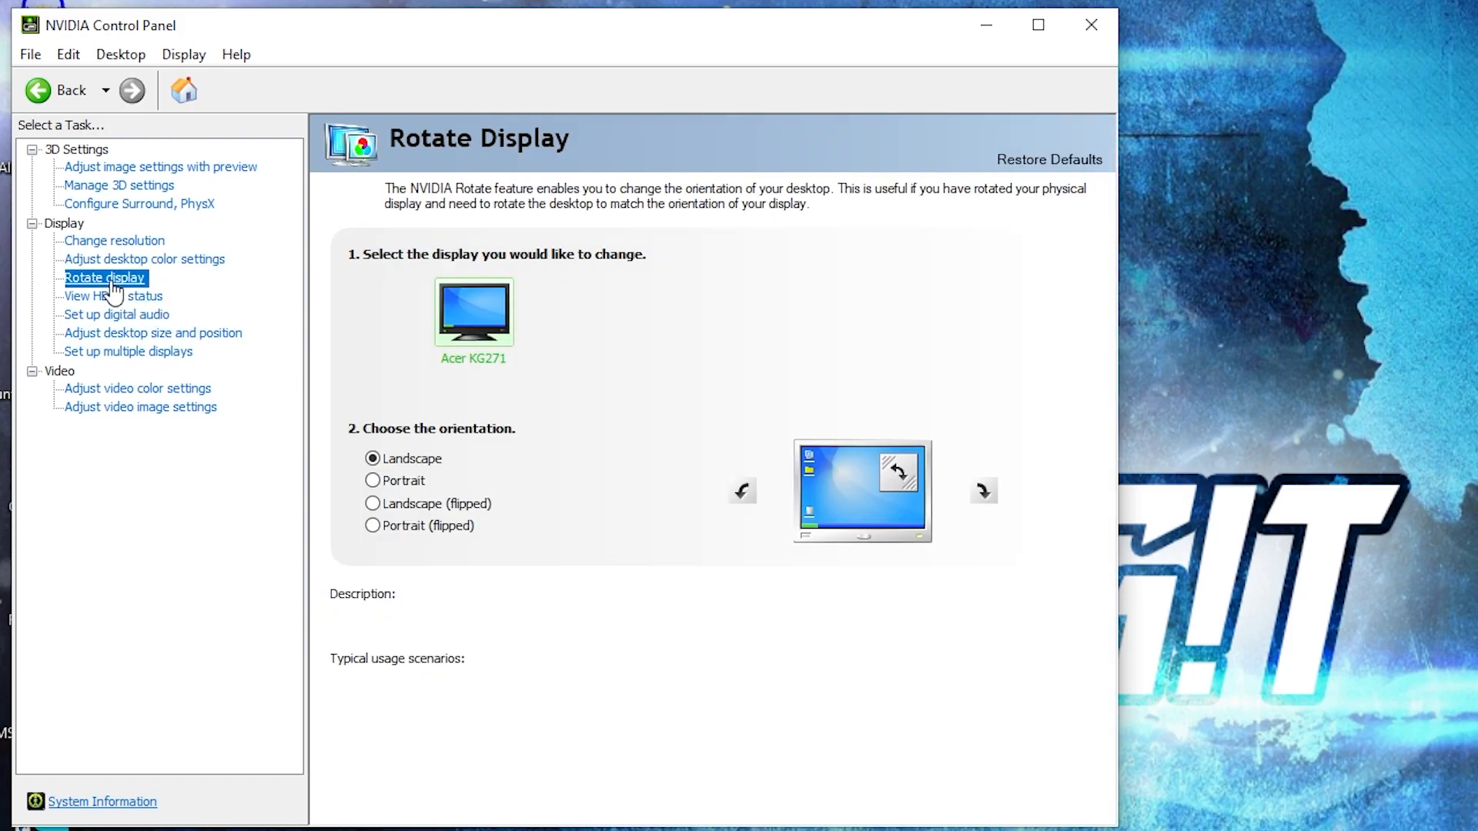
pyautogui.click(140, 406)
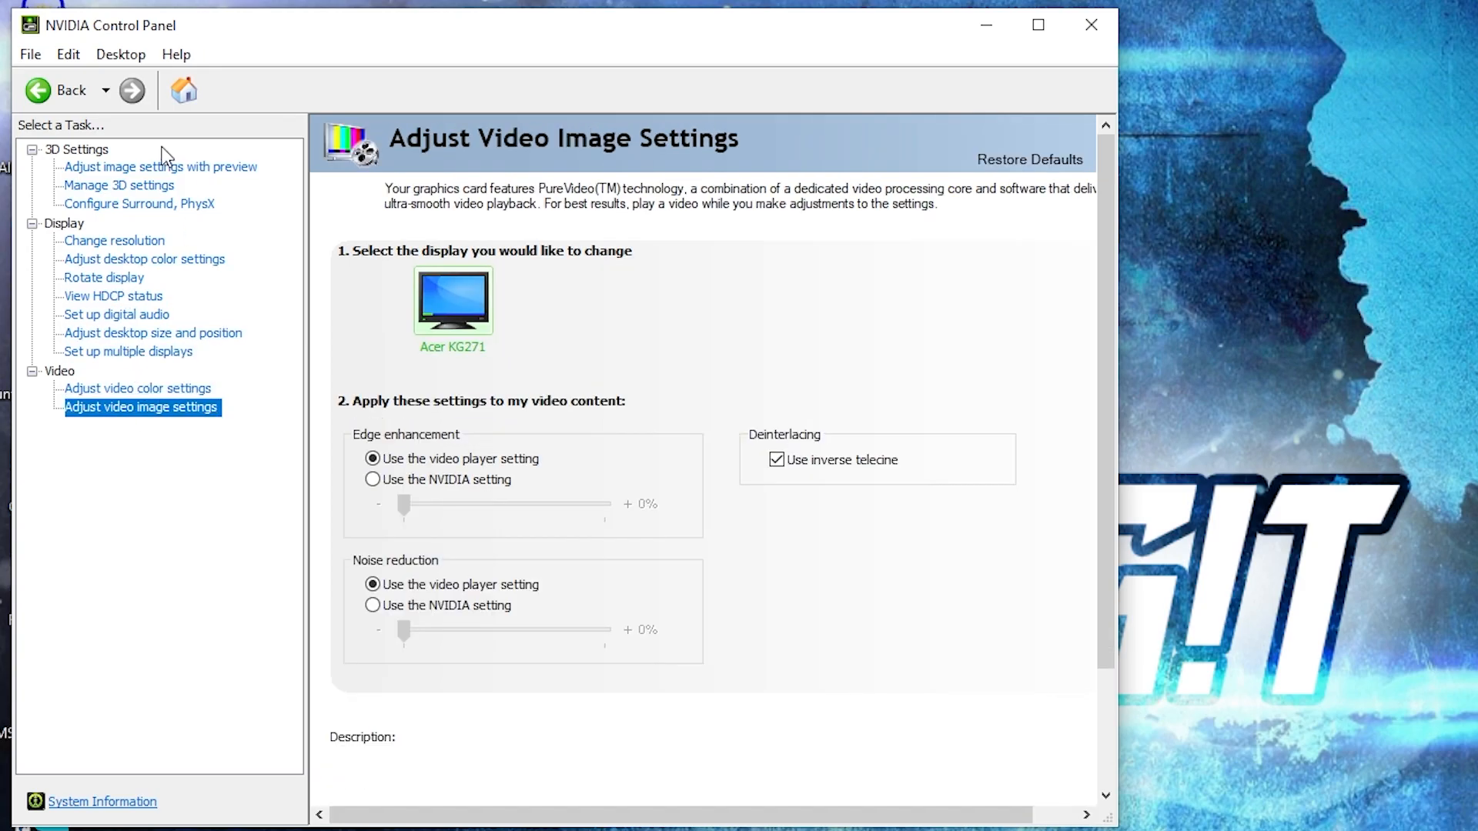